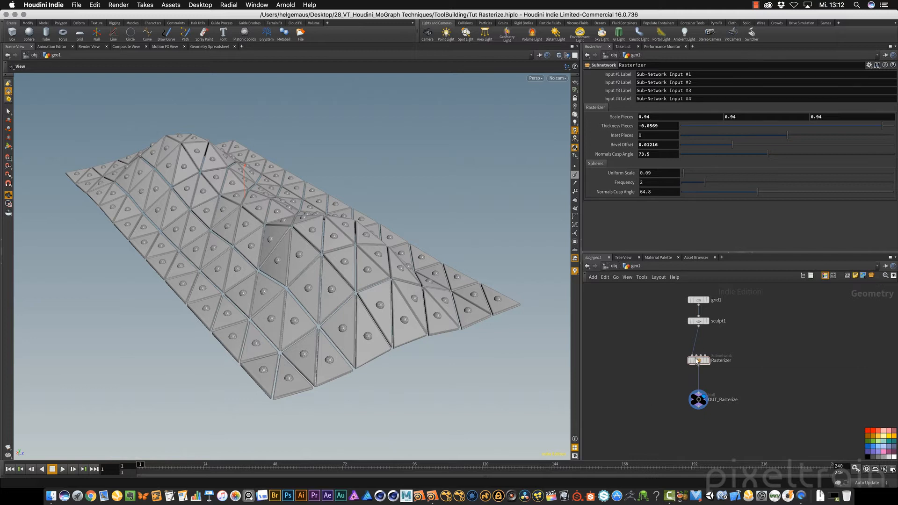
pyautogui.moveTo(602, 192)
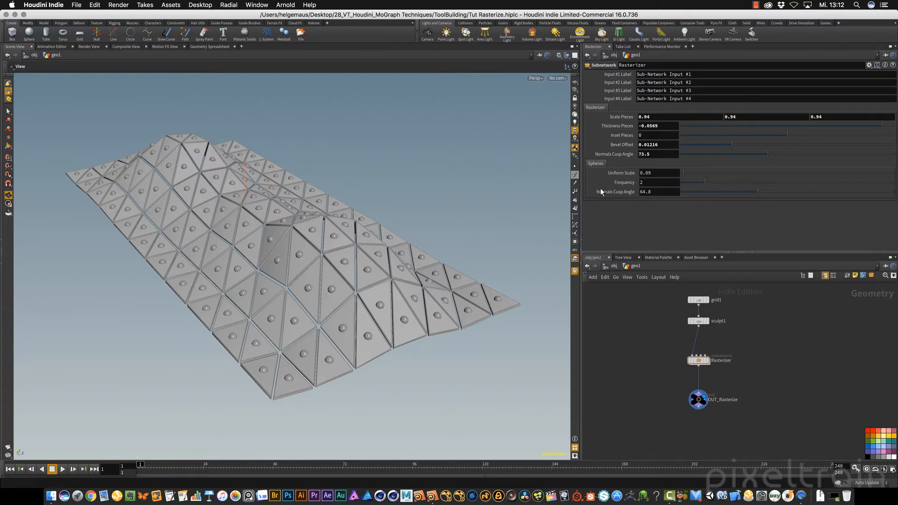
pyautogui.moveTo(764, 384)
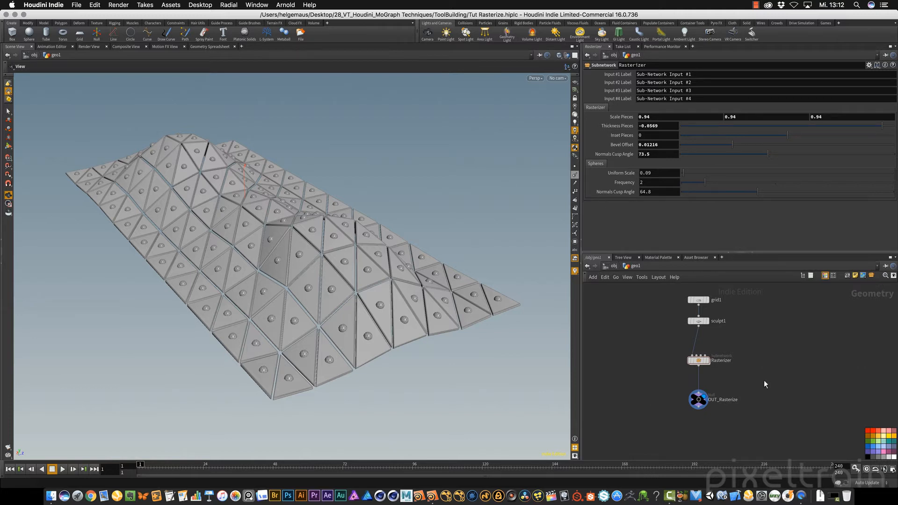
pyautogui.moveTo(699, 347)
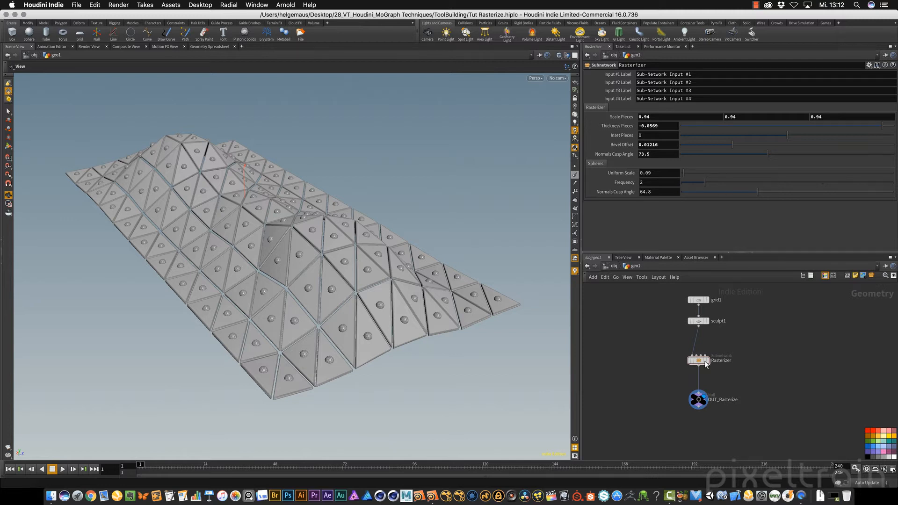
pyautogui.moveTo(378, 318)
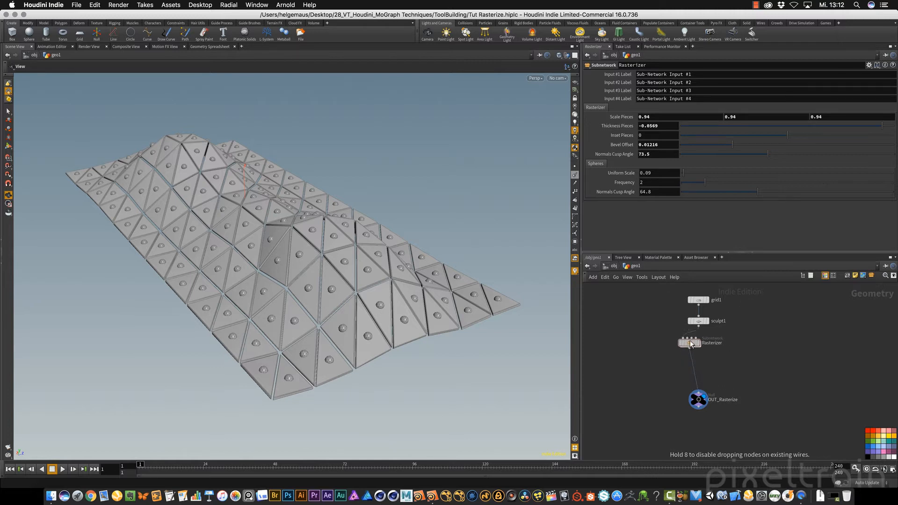
pyautogui.click(698, 343)
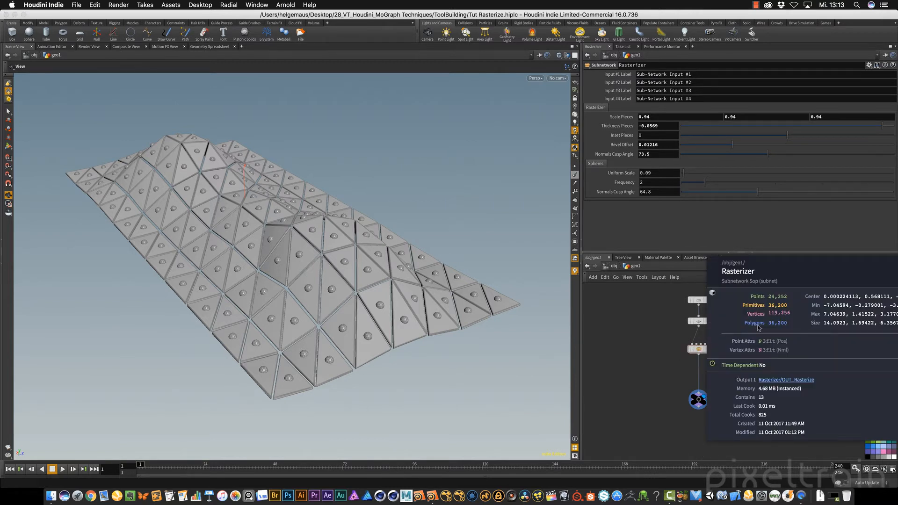
pyautogui.moveTo(773, 331)
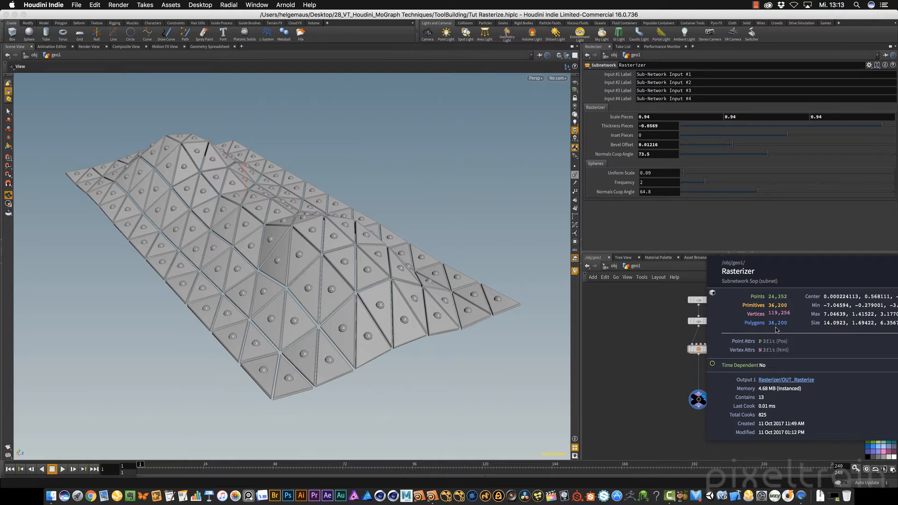
pyautogui.moveTo(778, 330)
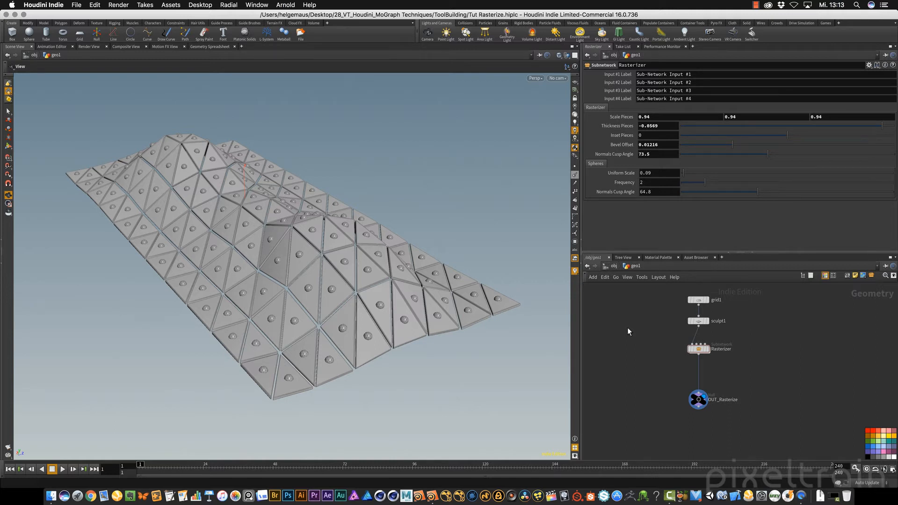
# - Inside the Rasterizer subnetwork, insert a Material node between polybevel1 and normal1
pyautogui.doubleClick(697, 349)
pyautogui.write('mat')
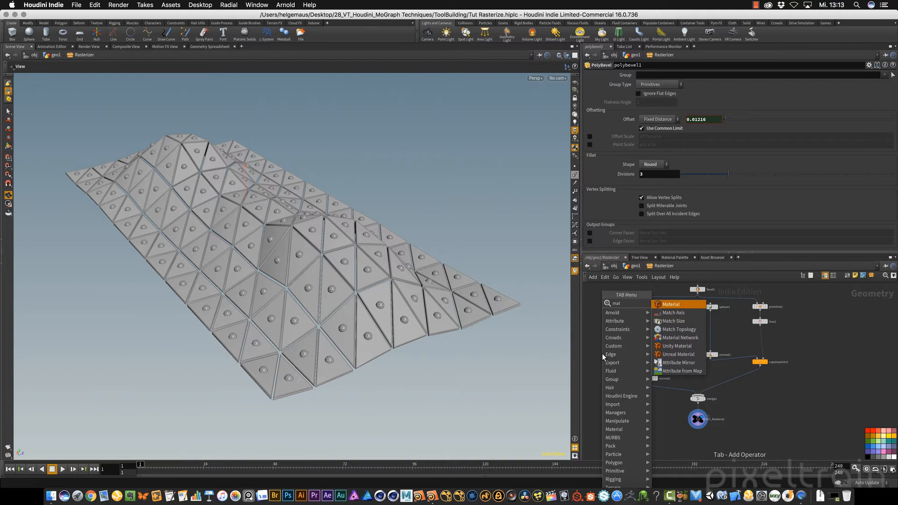
pyautogui.click(671, 304)
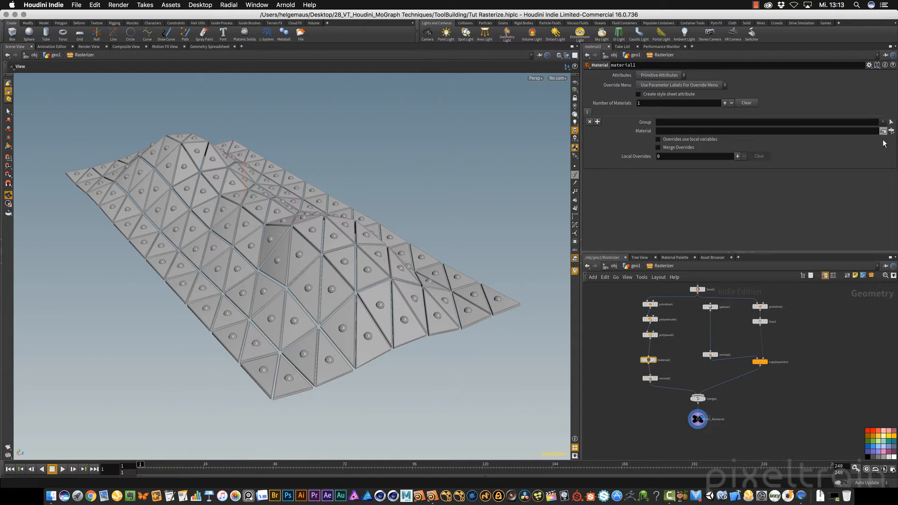
pyautogui.moveTo(835, 395)
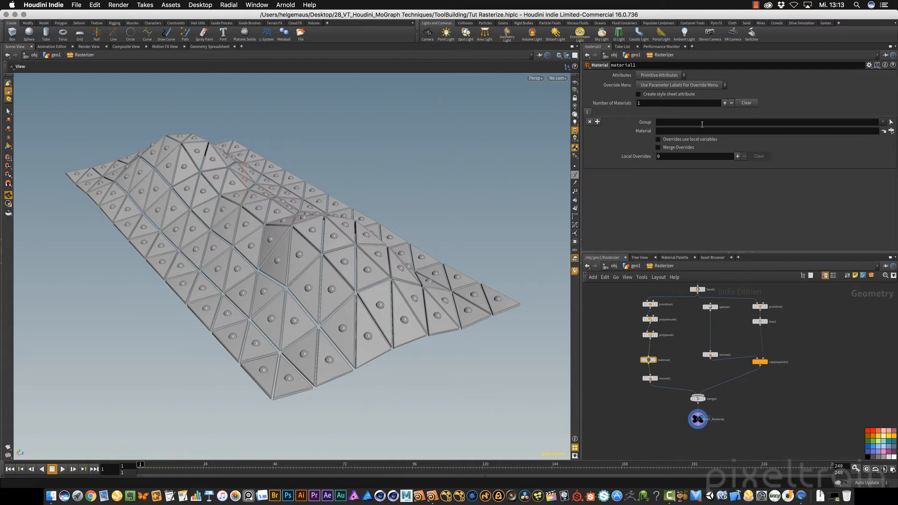
pyautogui.moveTo(608, 198)
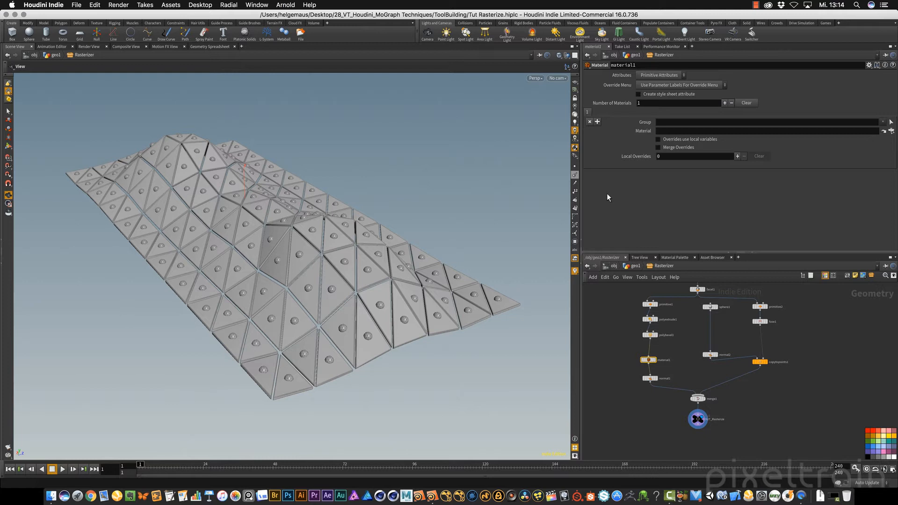
pyautogui.moveTo(635, 218)
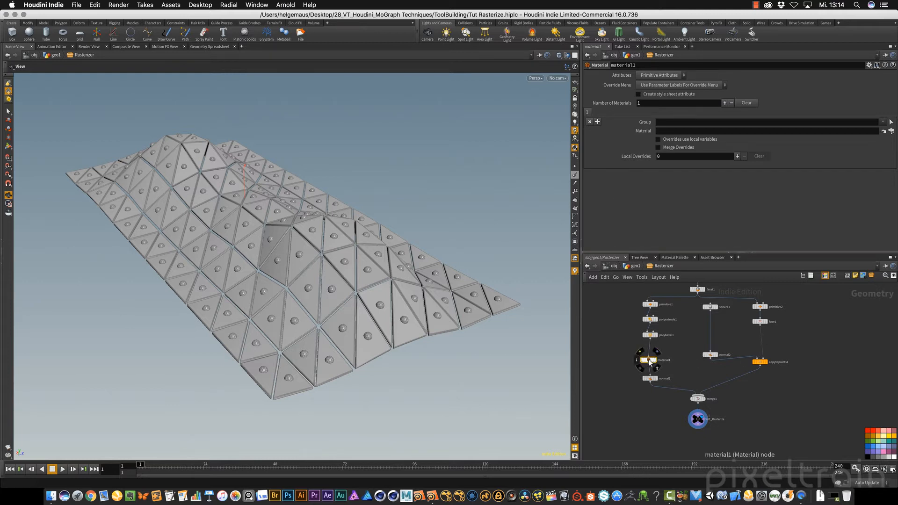
# - Delete material1 and display and select normal1 to show only the bevelled plates
pyautogui.click(697, 418)
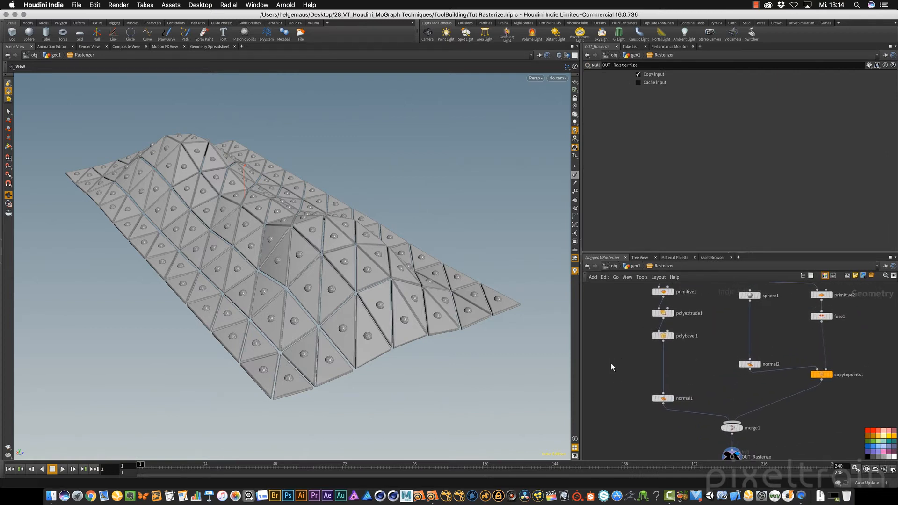
pyautogui.moveTo(715, 390)
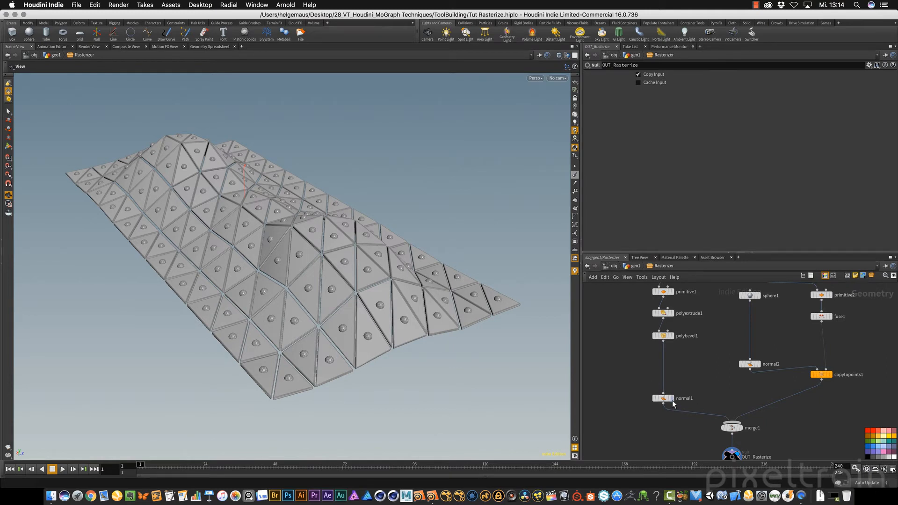
pyautogui.click(664, 398)
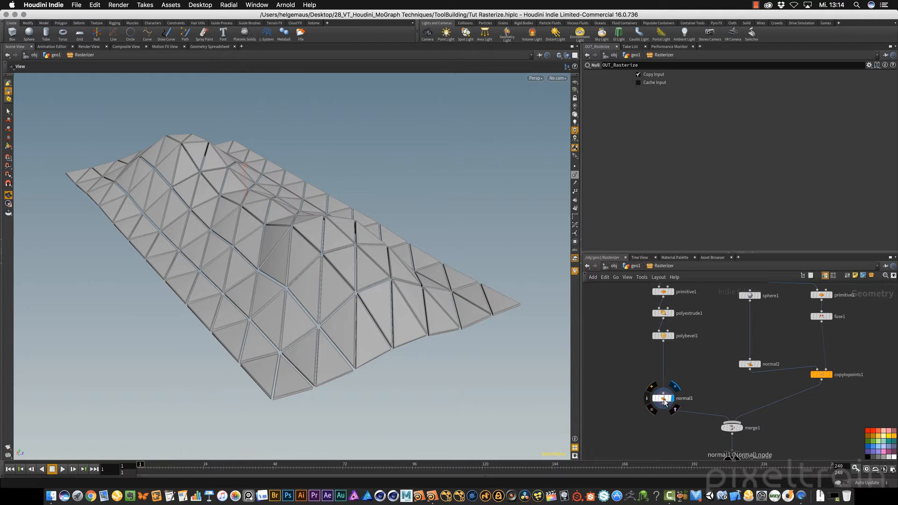
pyautogui.click(663, 398)
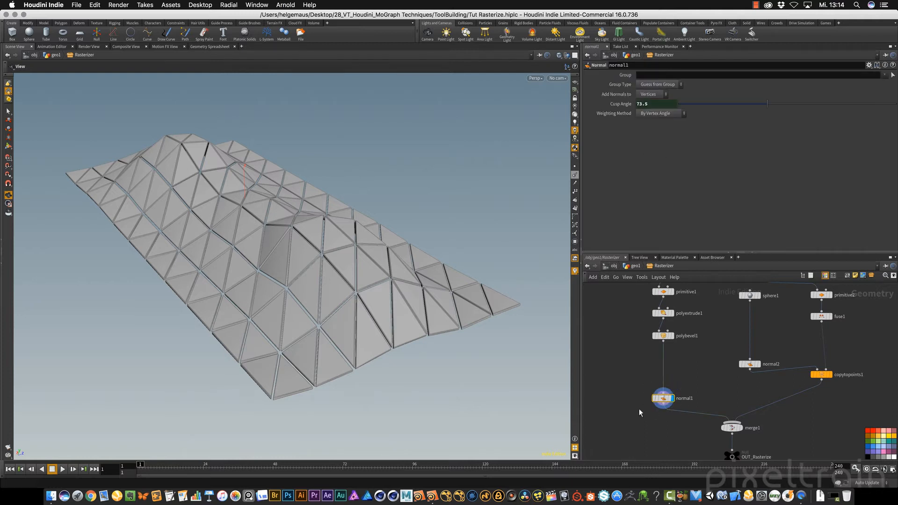
pyautogui.moveTo(339, 273)
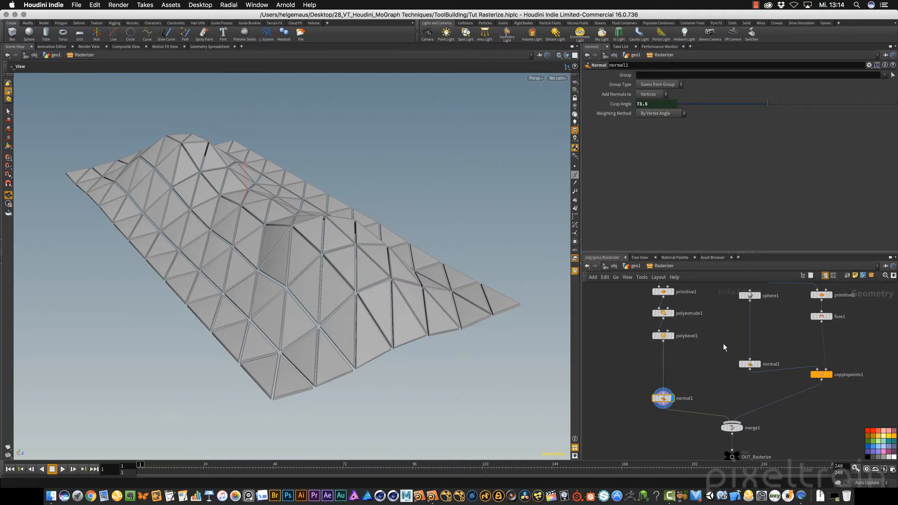
pyautogui.press('tab')
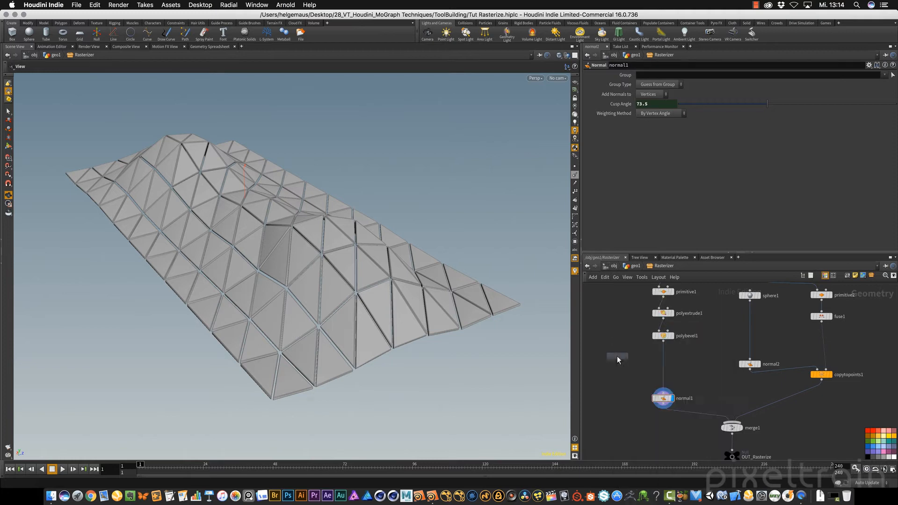
# - Add a Group node above normal1 creating the primitive group plates_mat
pyautogui.click(617, 356)
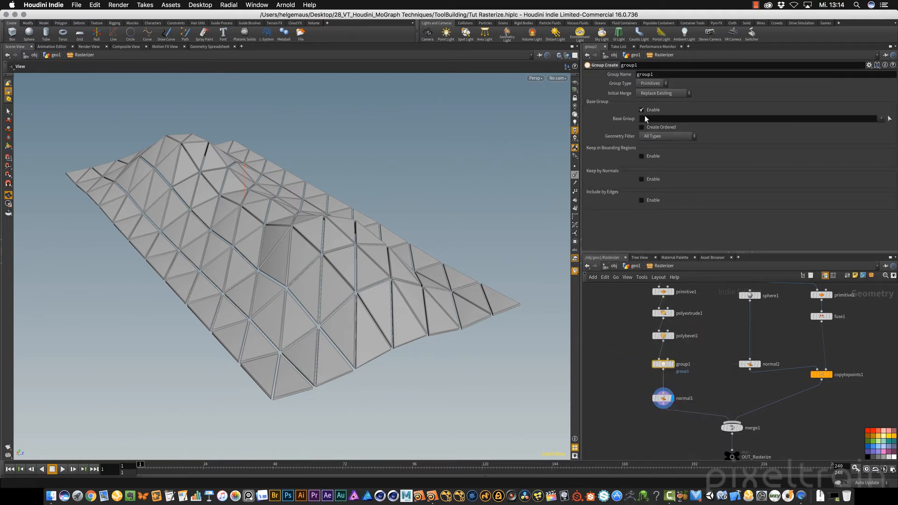
pyautogui.moveTo(615, 238)
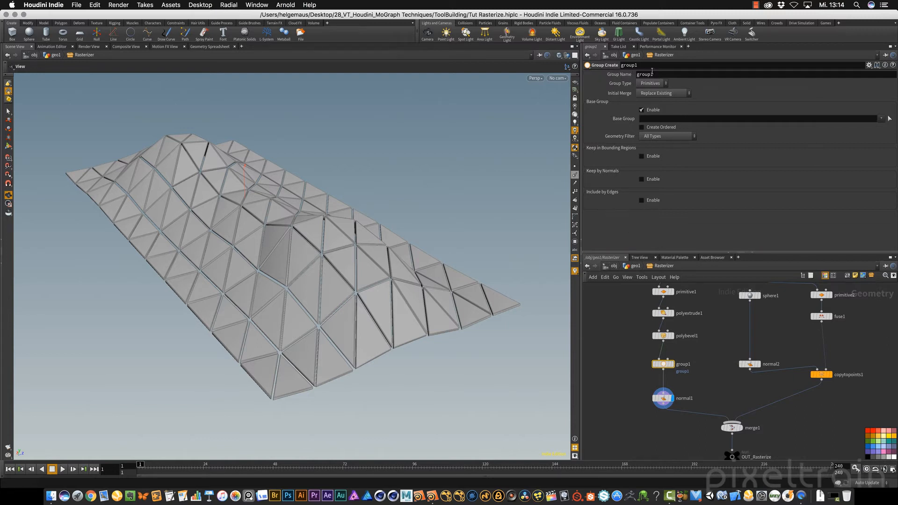
pyautogui.tripleClick(644, 74)
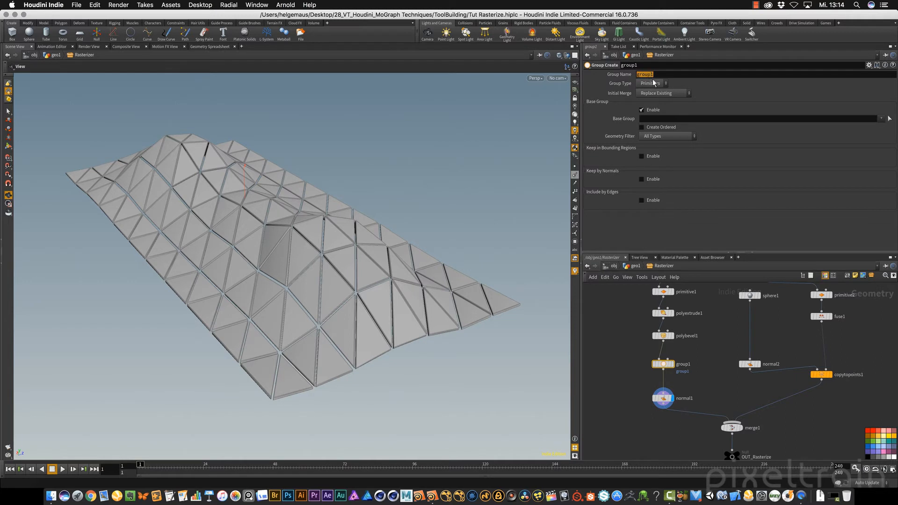
pyautogui.write('plates_mat')
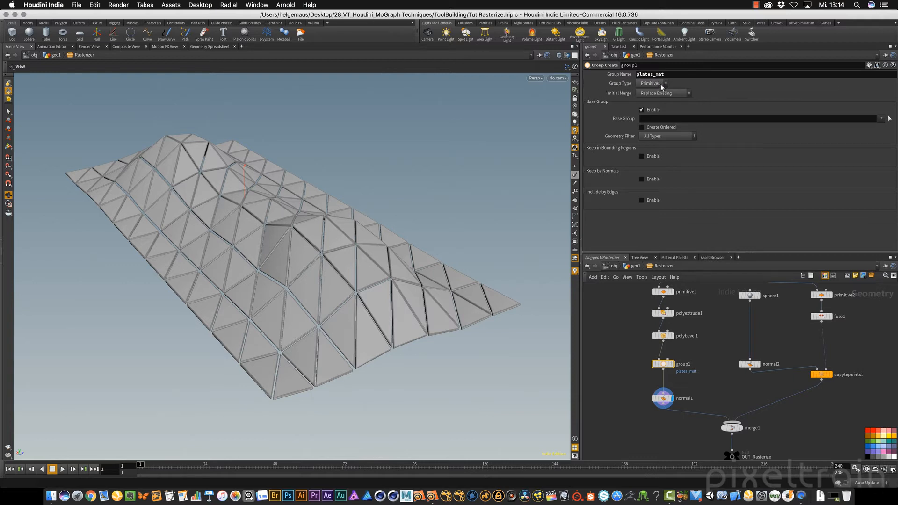
pyautogui.click(653, 83)
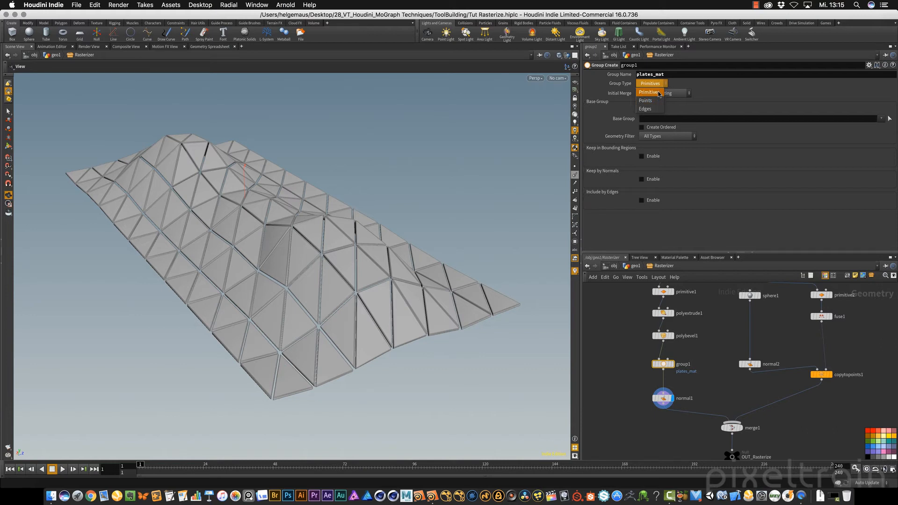
pyautogui.click(651, 84)
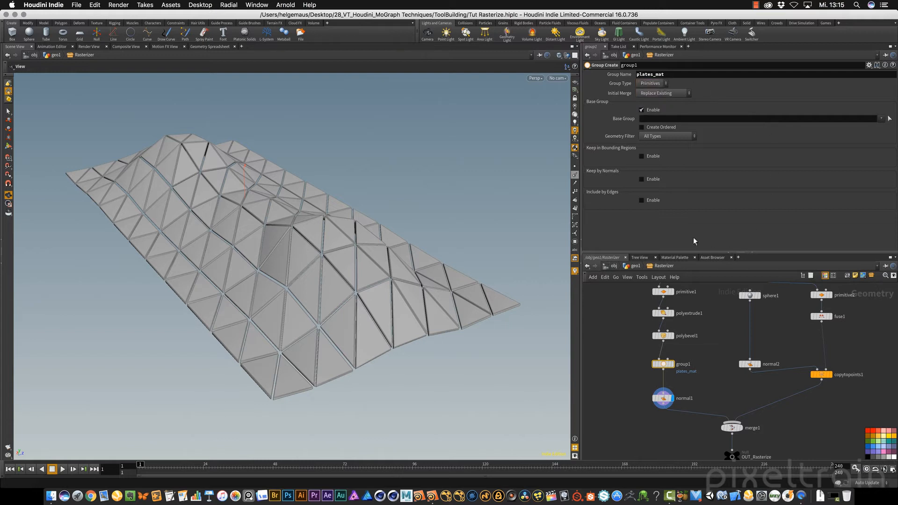
pyautogui.moveTo(716, 230)
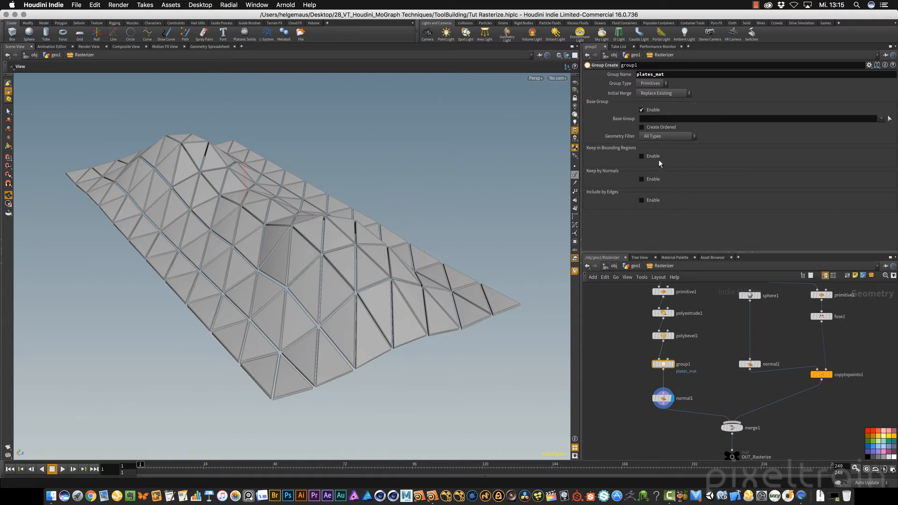
pyautogui.moveTo(633, 115)
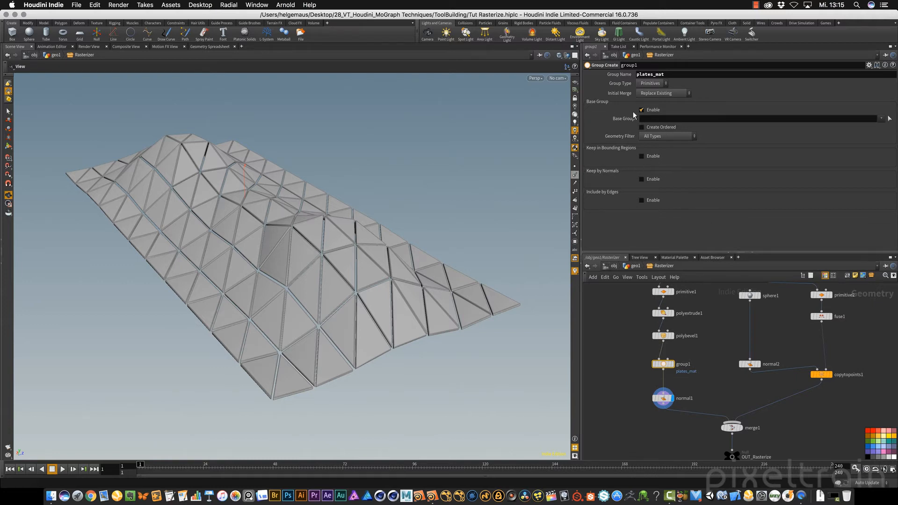
pyautogui.moveTo(589, 108)
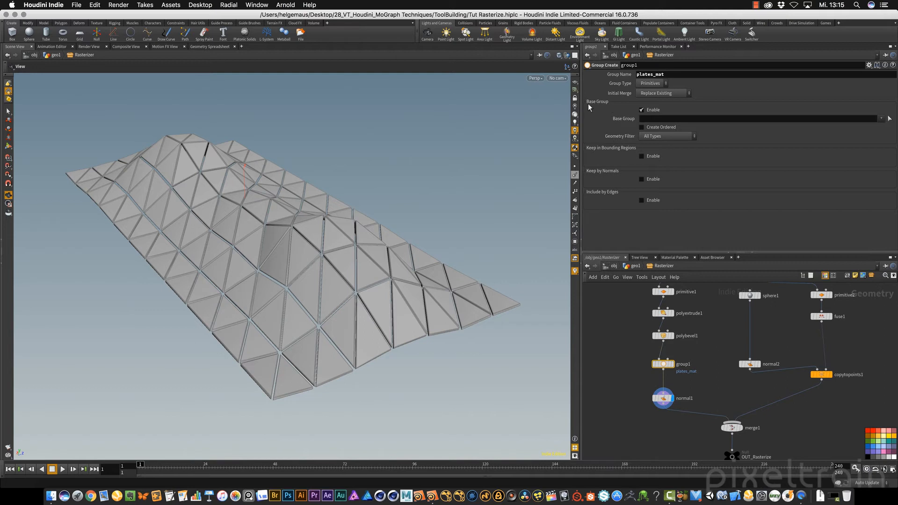
pyautogui.moveTo(661, 104)
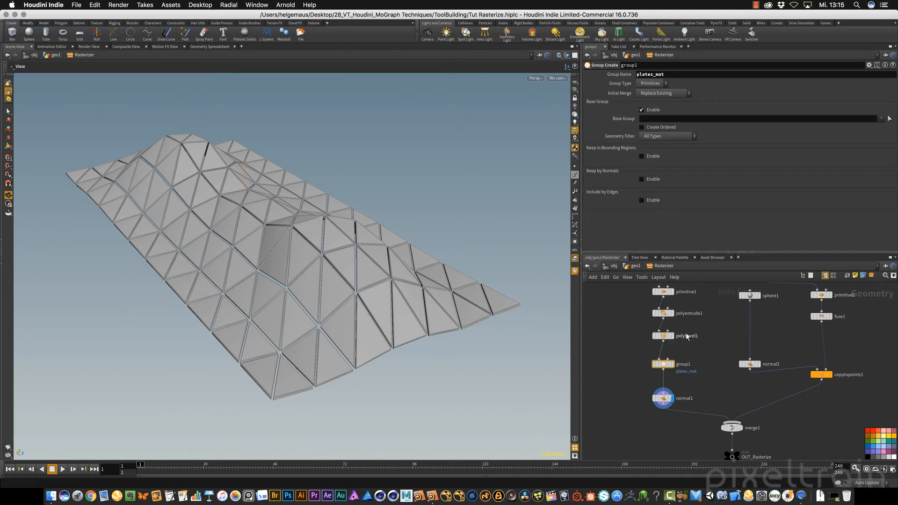
pyautogui.moveTo(750, 238)
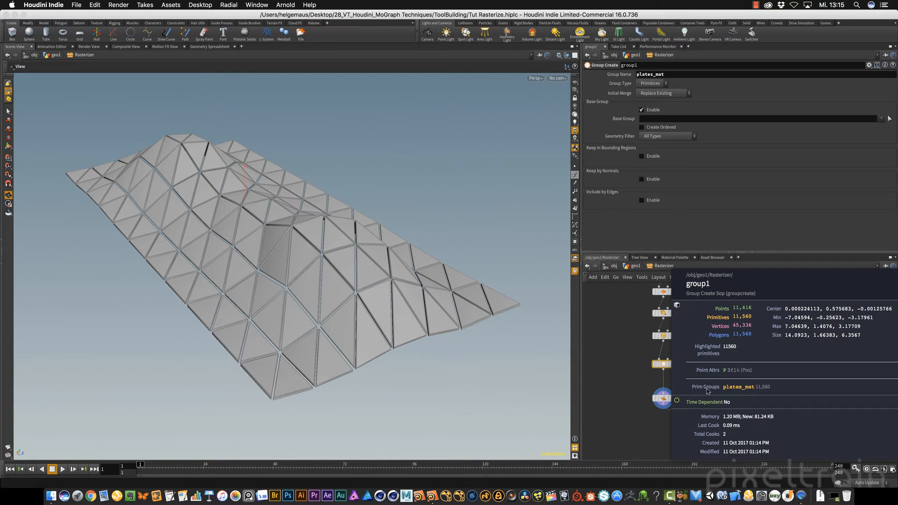
pyautogui.moveTo(755, 392)
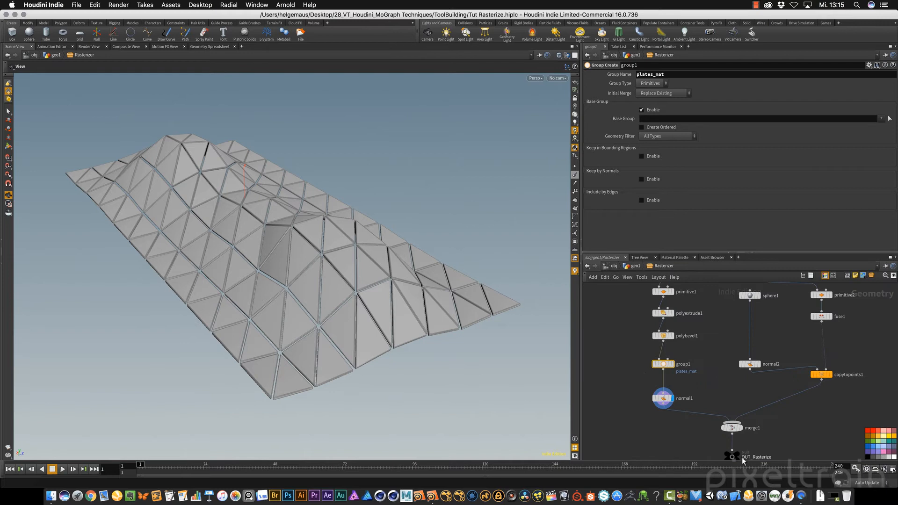
# - Display the OUT_Rasterize output with spheres and dive back into the Rasterizer subnet
pyautogui.click(733, 456)
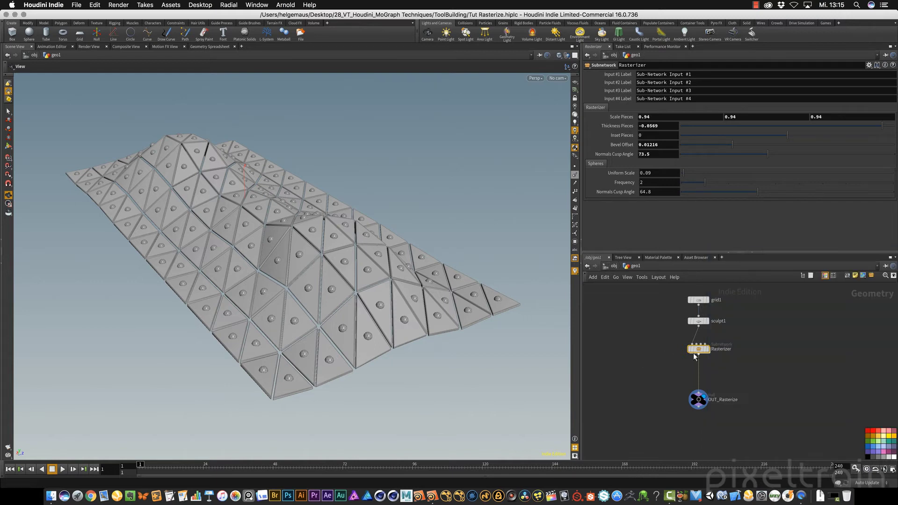
pyautogui.doubleClick(698, 348)
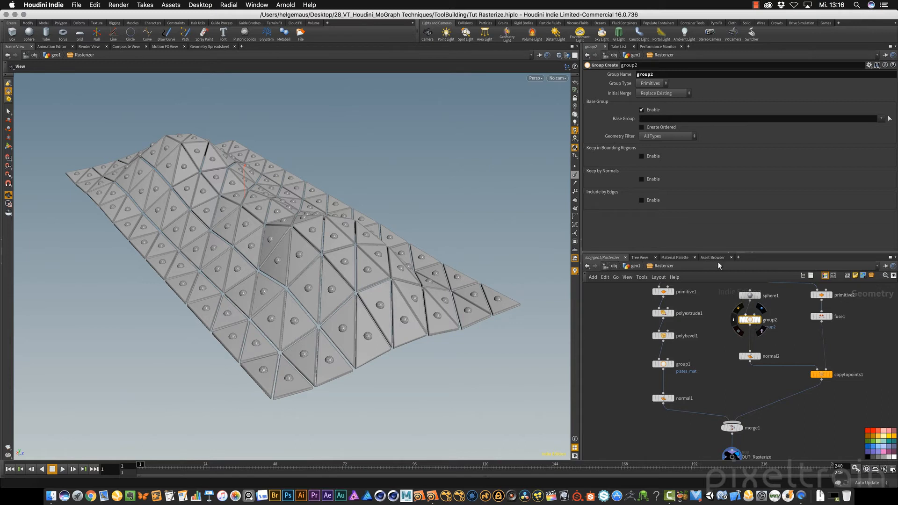
# - Rename group2's group name to spheres_mat
pyautogui.tripleClick(643, 74)
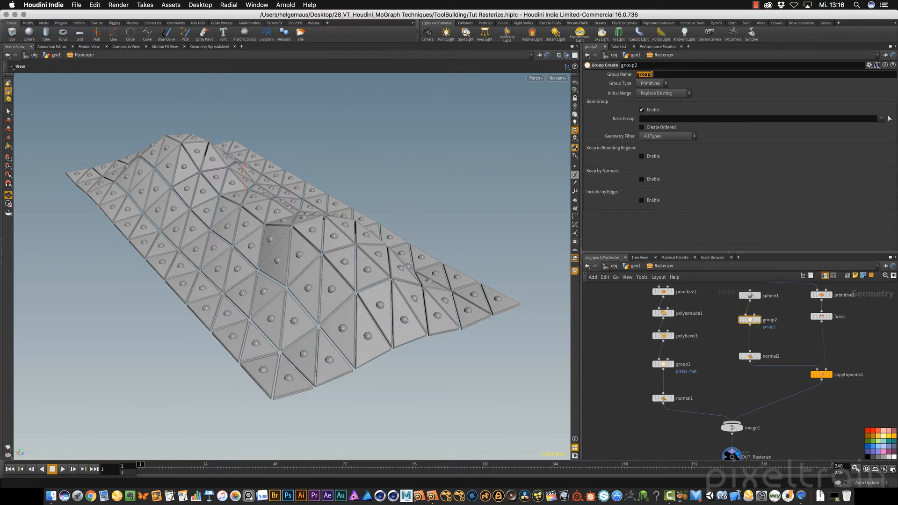
pyautogui.write('spheres_mat')
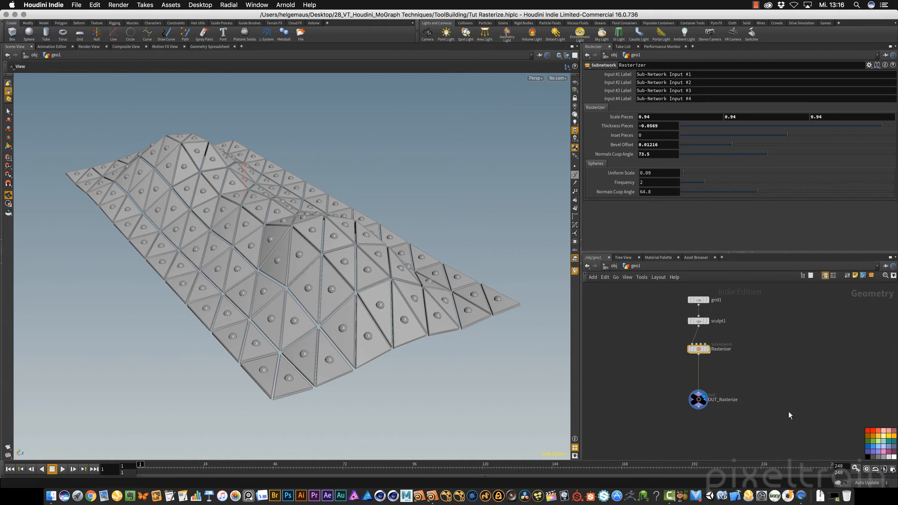
pyautogui.moveTo(697, 350)
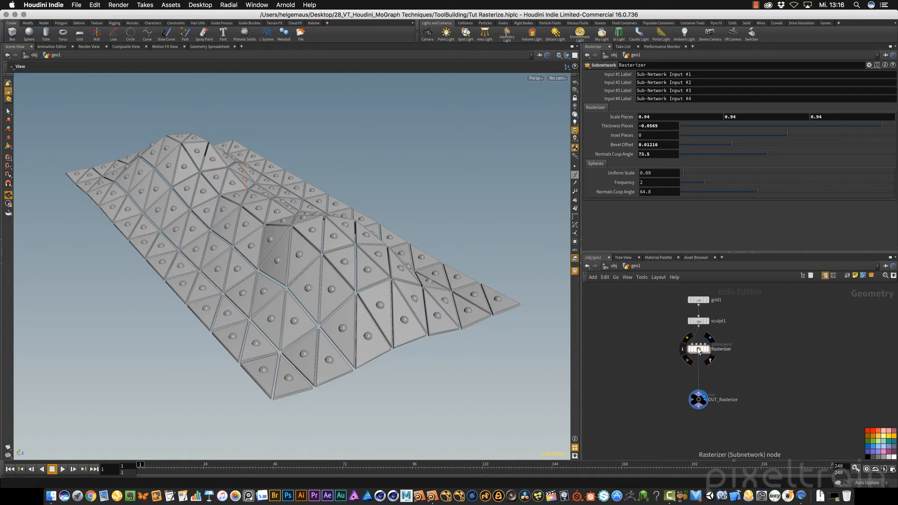
pyautogui.moveTo(698, 350)
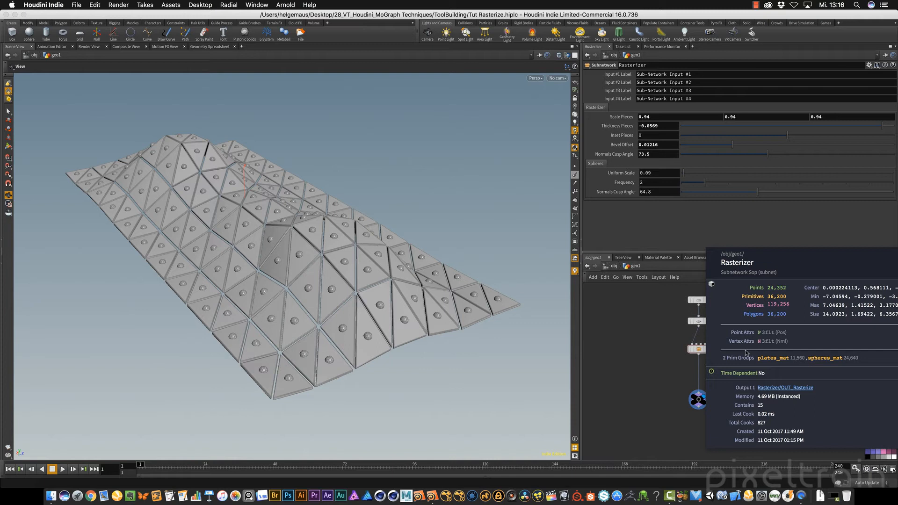
pyautogui.moveTo(764, 346)
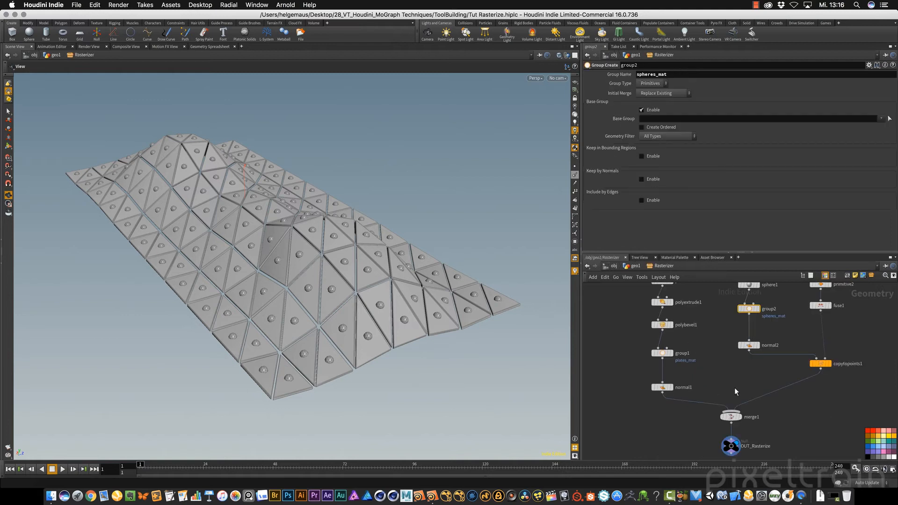
pyautogui.moveTo(758, 375)
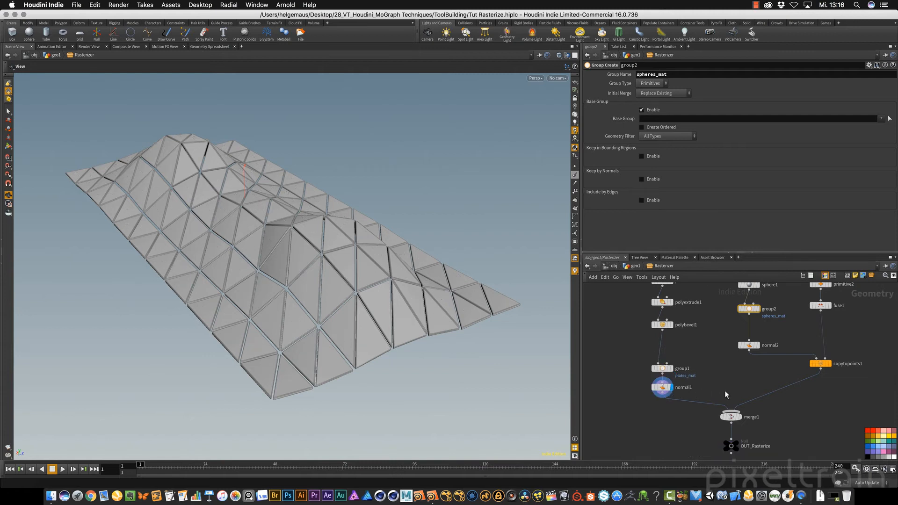
pyautogui.moveTo(709, 380)
pyautogui.write('uv')
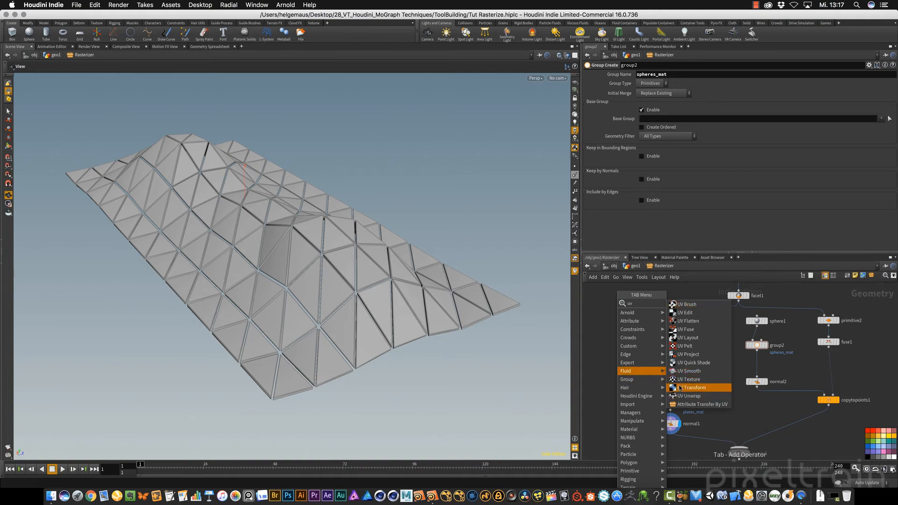
# - Insert a UV Texture node on the wire between polybevel1 and group1
pyautogui.click(688, 379)
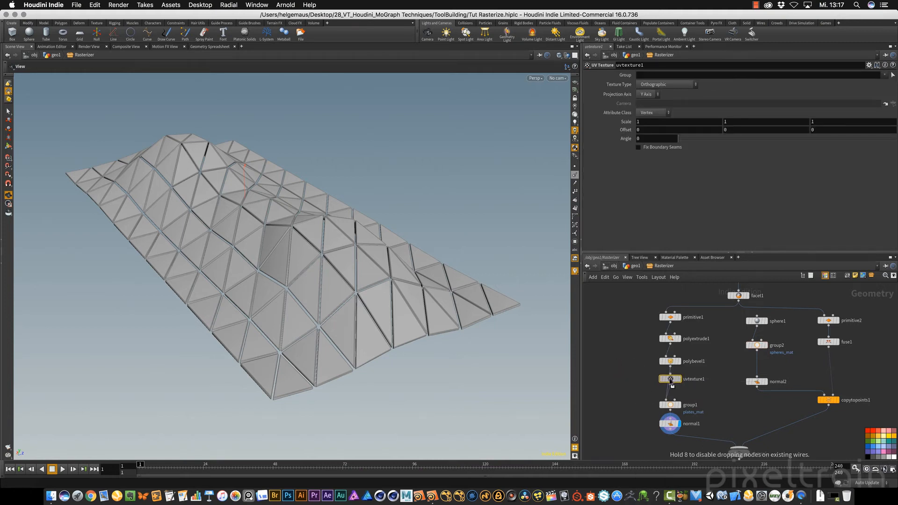
pyautogui.moveTo(672, 426)
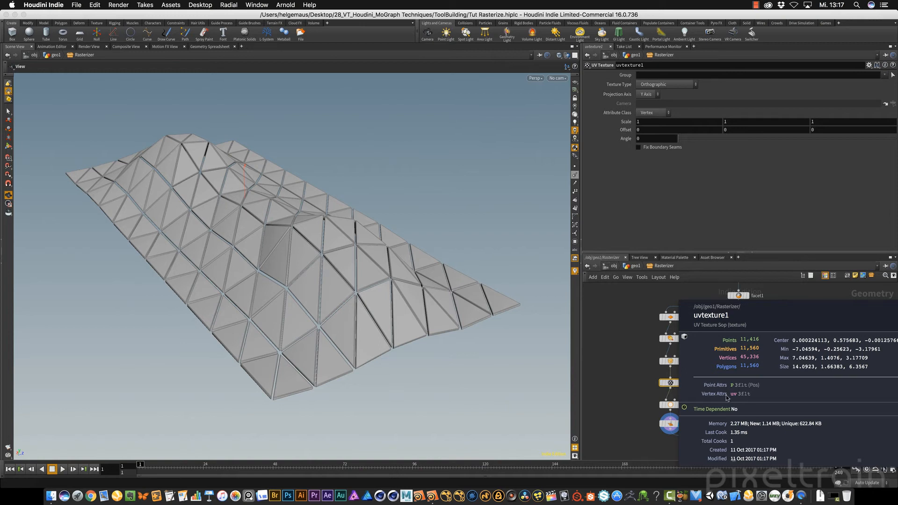
pyautogui.moveTo(740, 400)
pyautogui.write('uv')
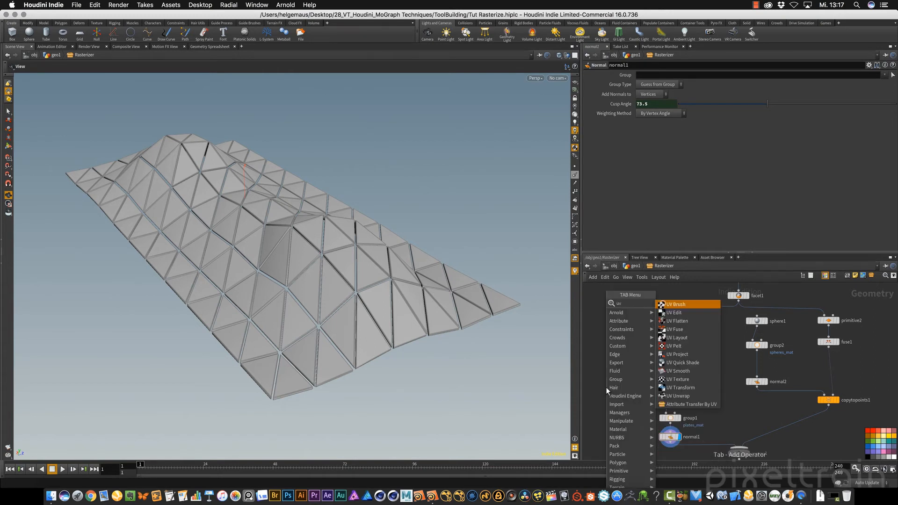
# - Add a UV Quick Shade node after uvtexture1 to preview a checker texture
pyautogui.click(682, 363)
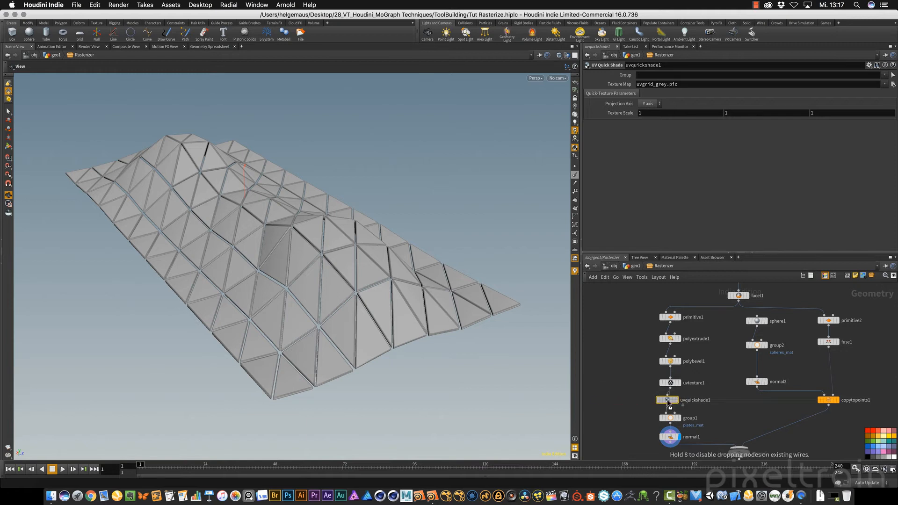
pyautogui.click(678, 400)
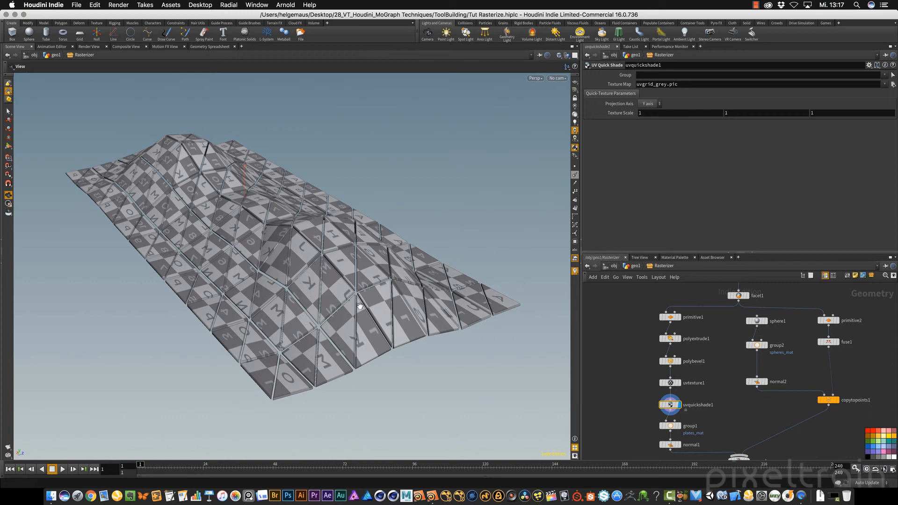
pyautogui.moveTo(513, 351)
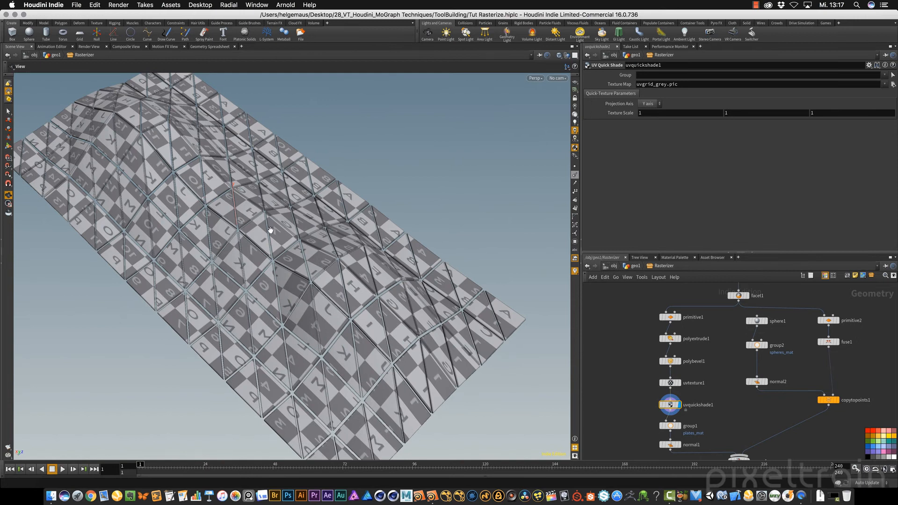
pyautogui.moveTo(306, 266)
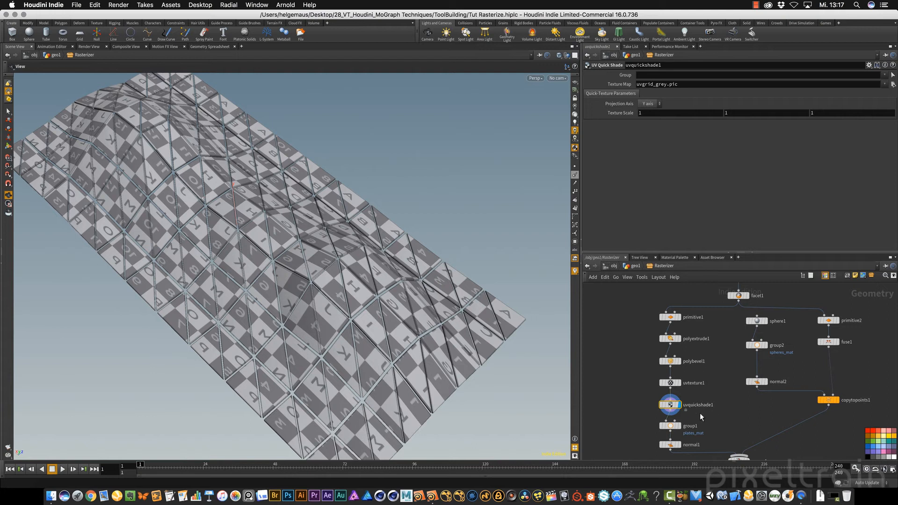
pyautogui.click(670, 382)
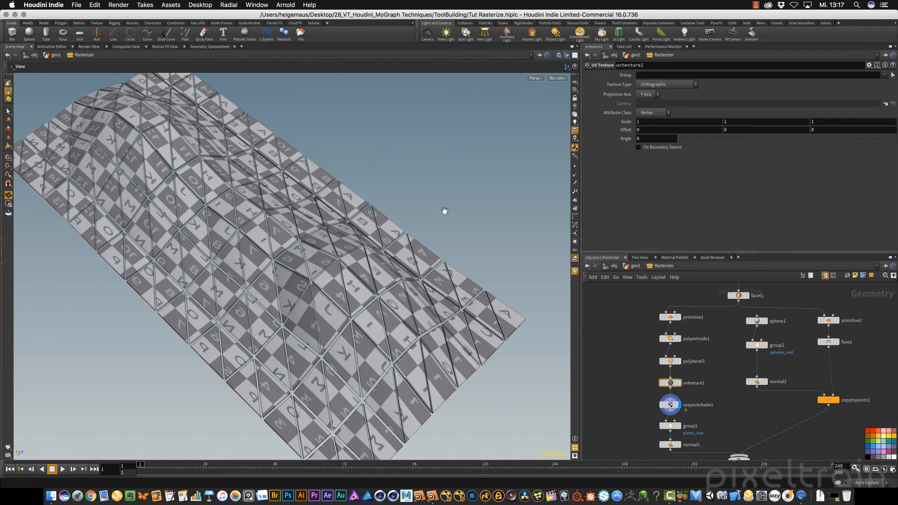
pyautogui.moveTo(441, 261)
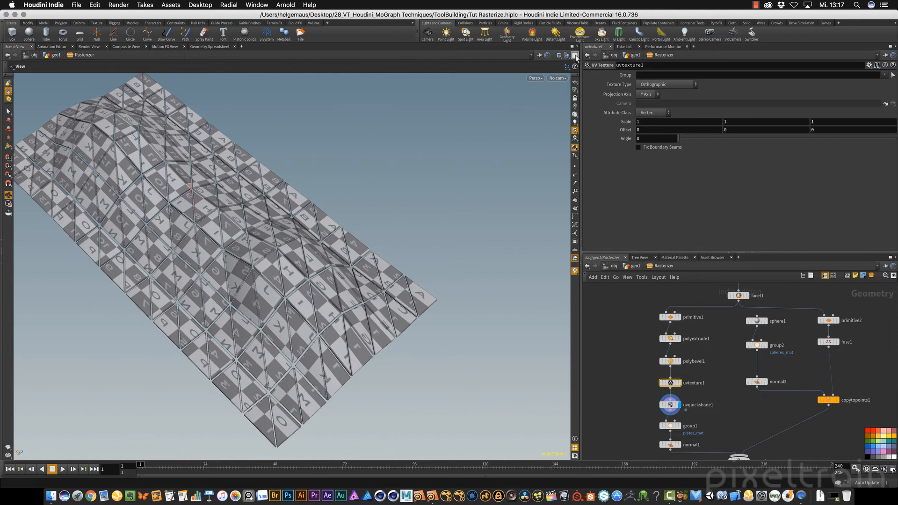
# - Split the viewport into two side-by-side views and clear the edge selection
pyautogui.click(576, 54)
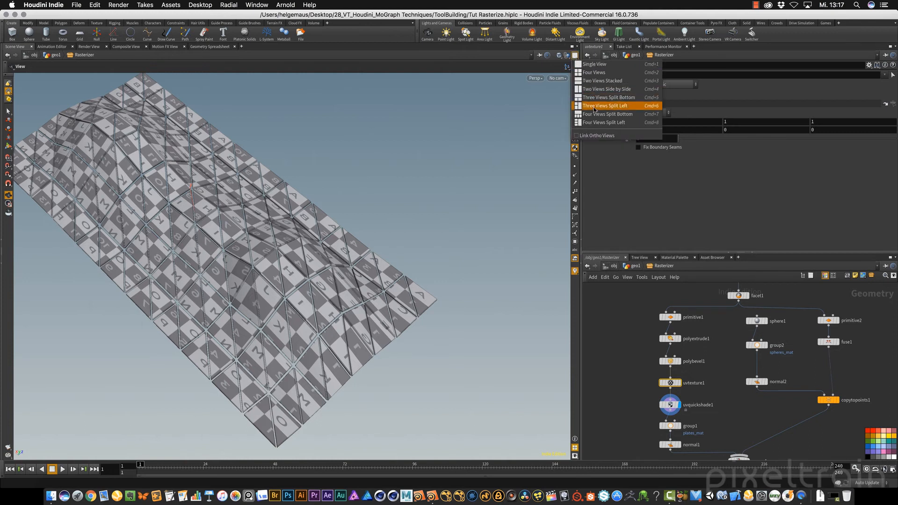
pyautogui.moveTo(616, 89)
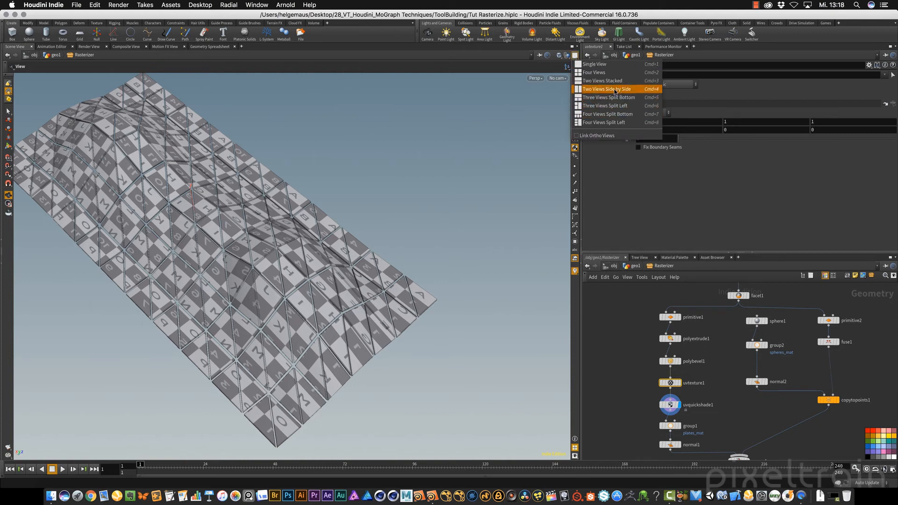
pyautogui.click(606, 89)
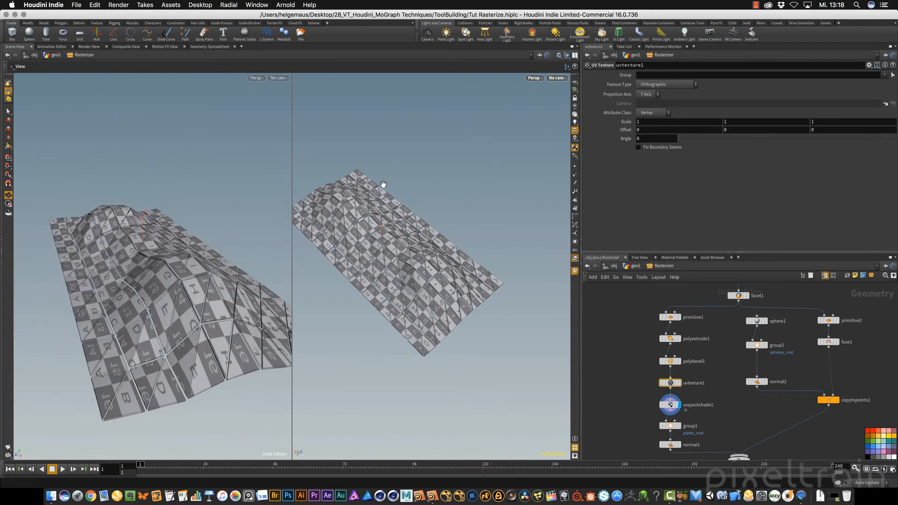
pyautogui.moveTo(431, 194)
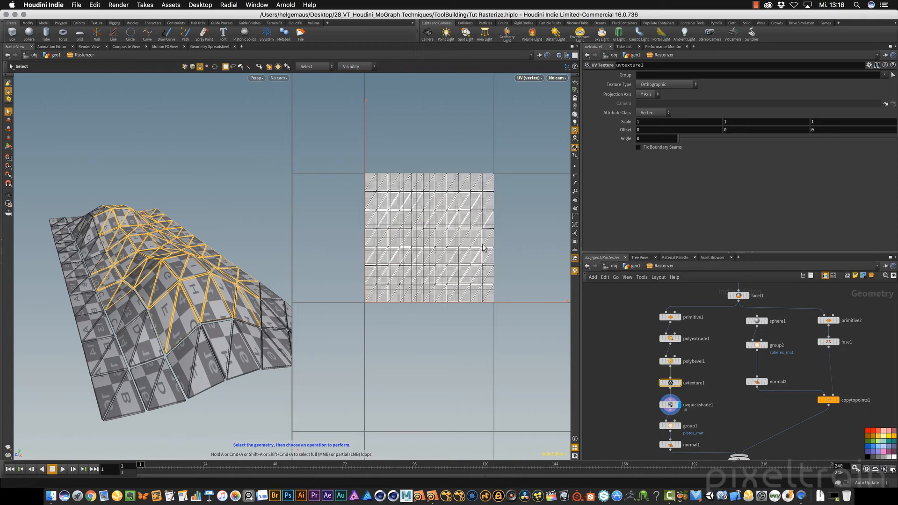
pyautogui.moveTo(217, 227)
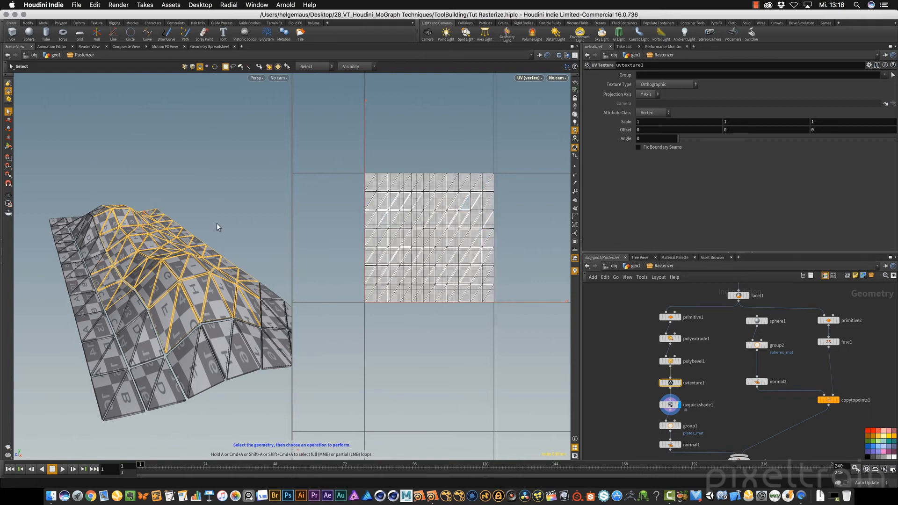
pyautogui.click(226, 338)
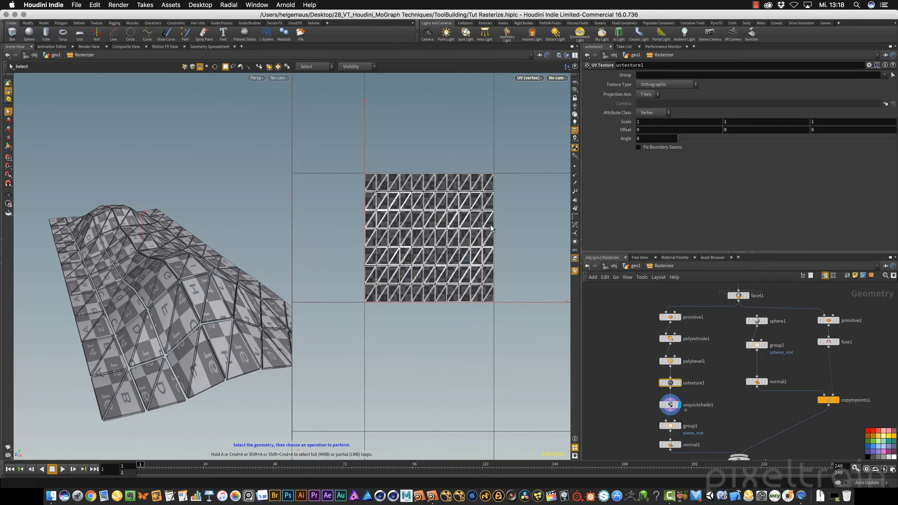
pyautogui.moveTo(487, 206)
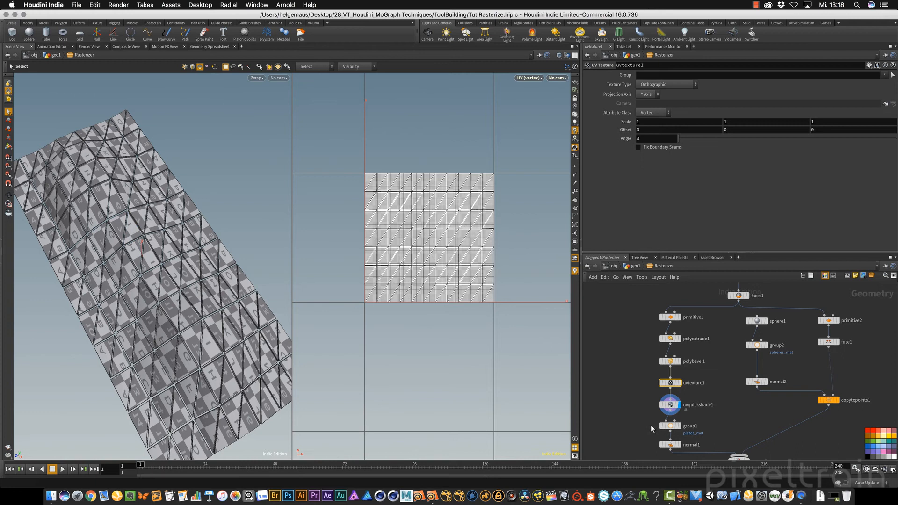
# - Try Polar and Face projections on uvtexture1, then return to Orthographic
pyautogui.click(671, 383)
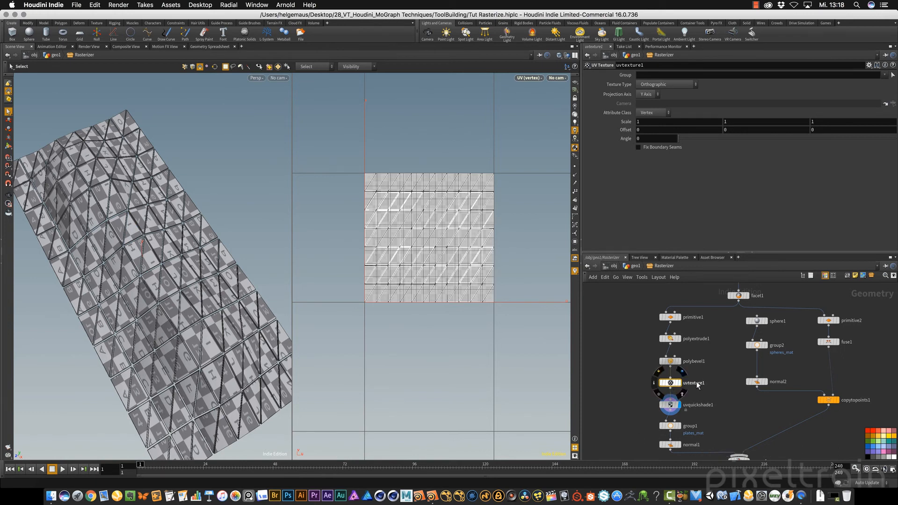
pyautogui.moveTo(598, 85)
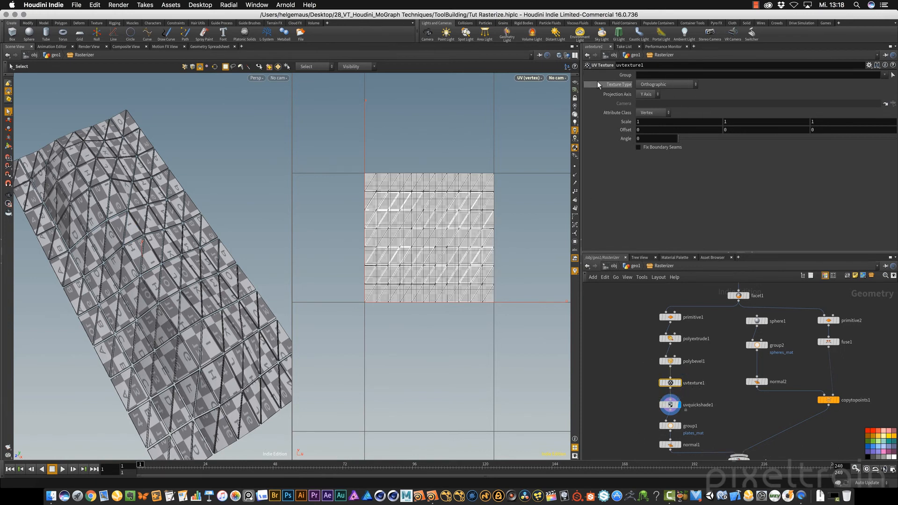
pyautogui.click(666, 84)
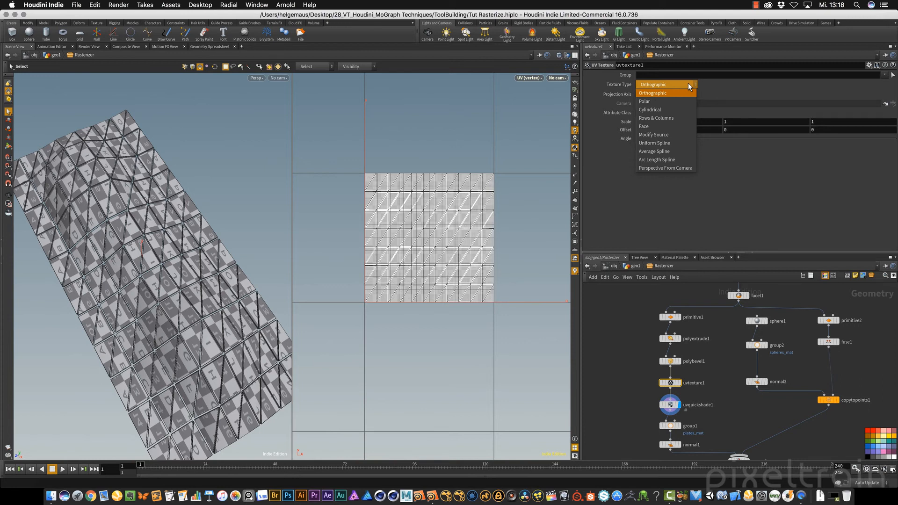
pyautogui.moveTo(675, 102)
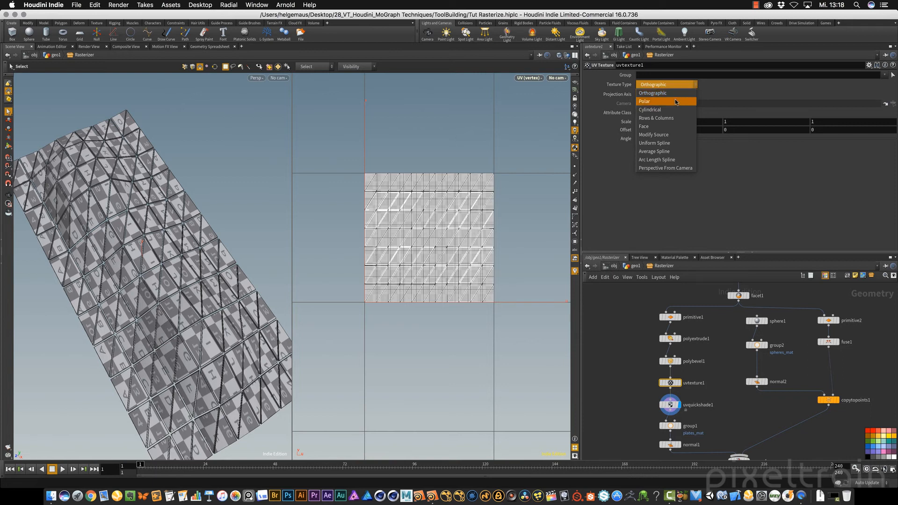
pyautogui.click(644, 101)
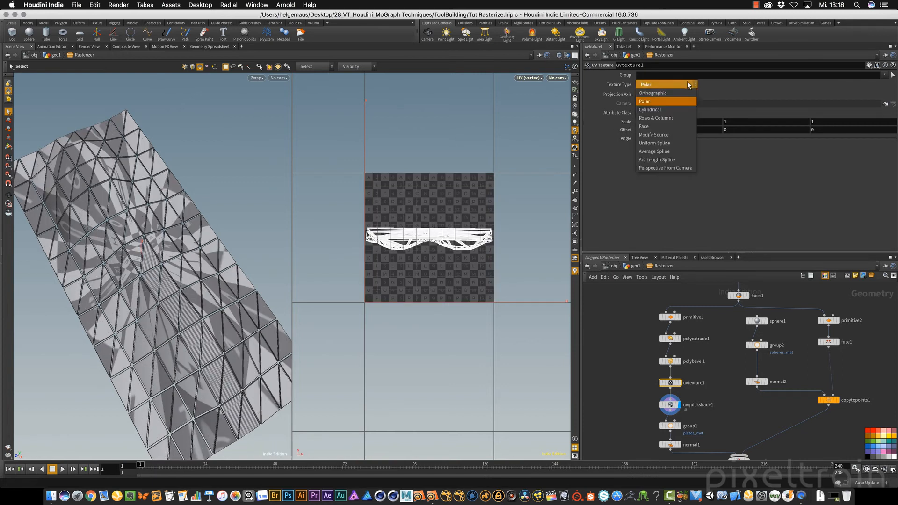
pyautogui.click(644, 125)
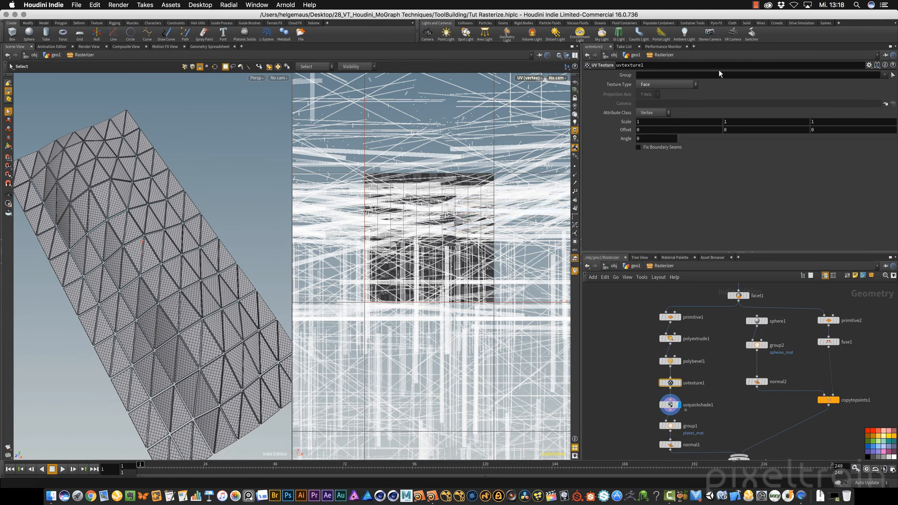
pyautogui.click(666, 85)
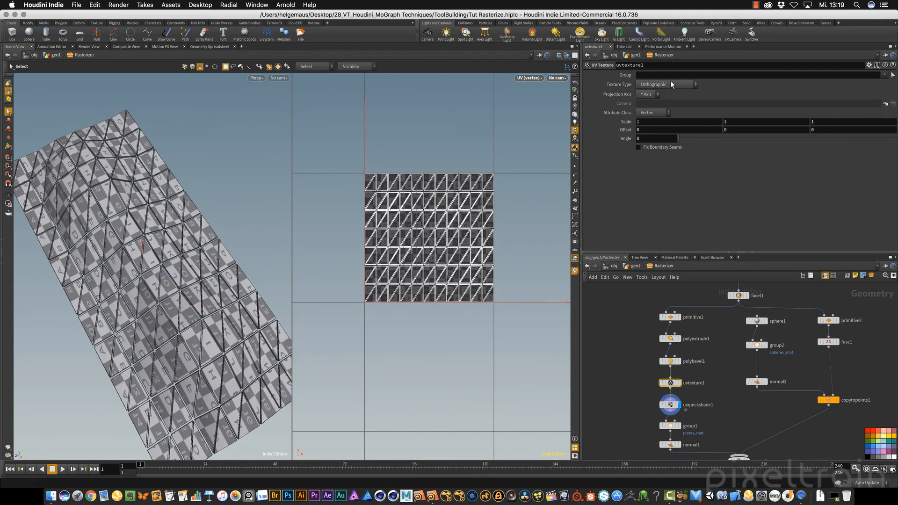
pyautogui.moveTo(608, 95)
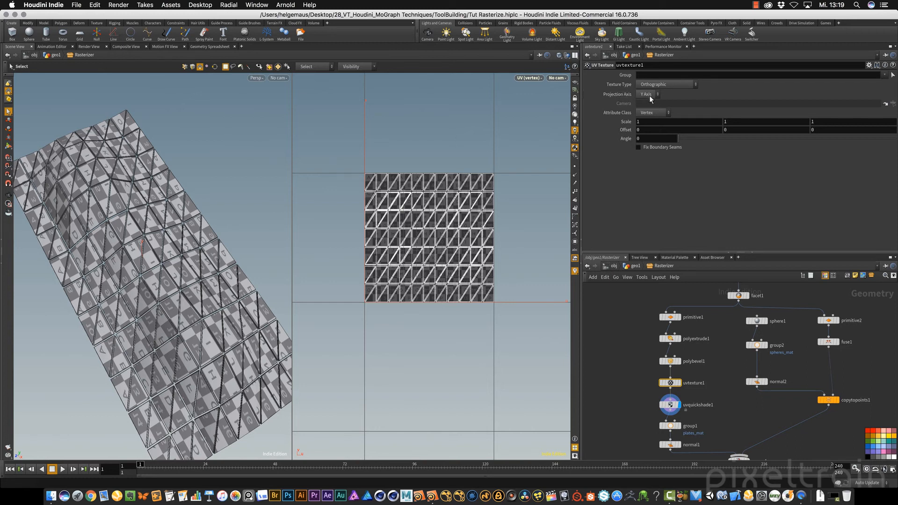
pyautogui.moveTo(753, 196)
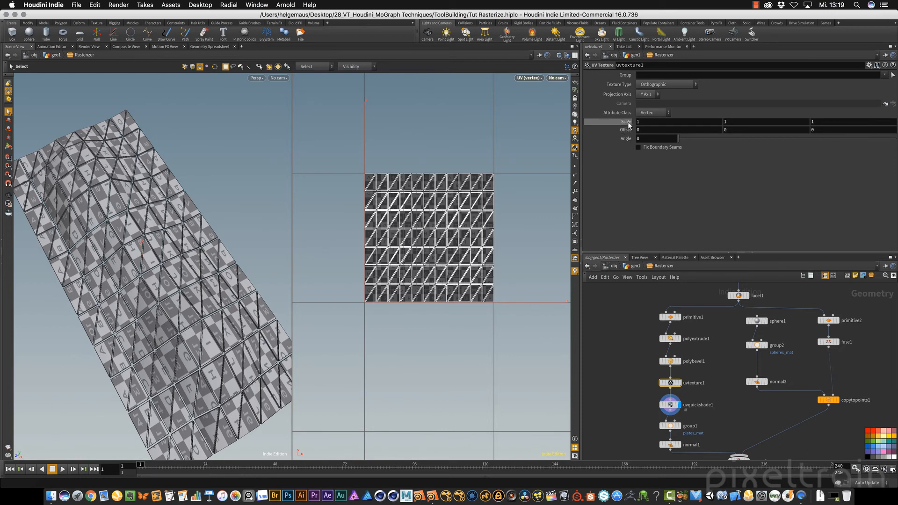
pyautogui.moveTo(628, 125)
pyautogui.write('-1')
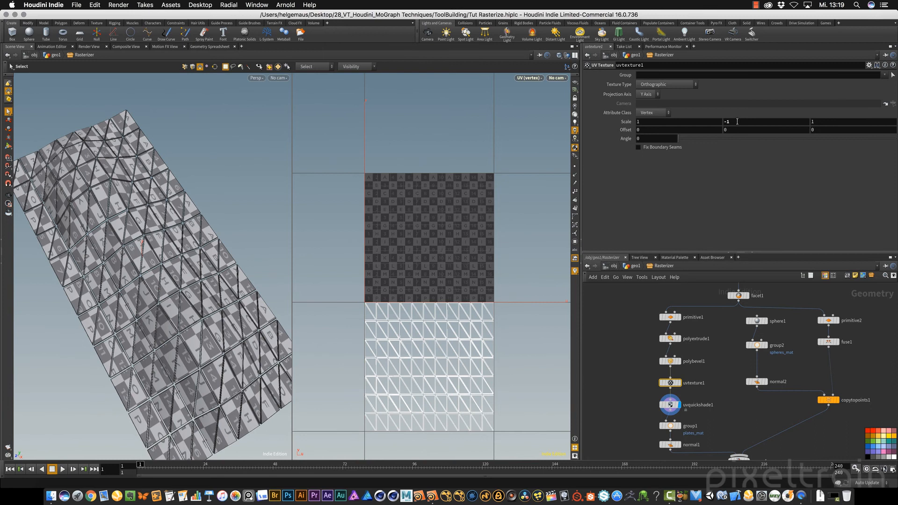
# - Set uvtexture1's first UV scale value to 1.55
pyautogui.click(182, 280)
pyautogui.write('.55')
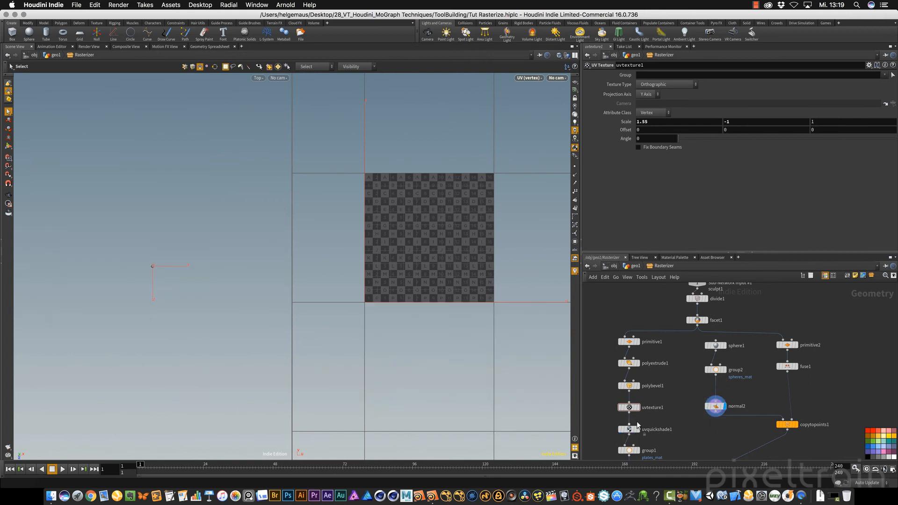
pyautogui.moveTo(634, 432)
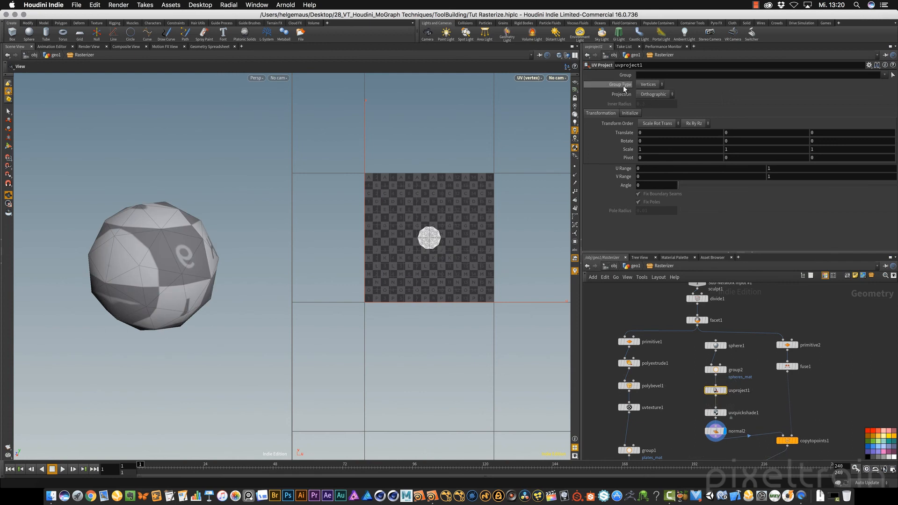
# - Set uvproject1's Projection to Polar so the numbered checker wraps evenly around the sphere
pyautogui.click(653, 94)
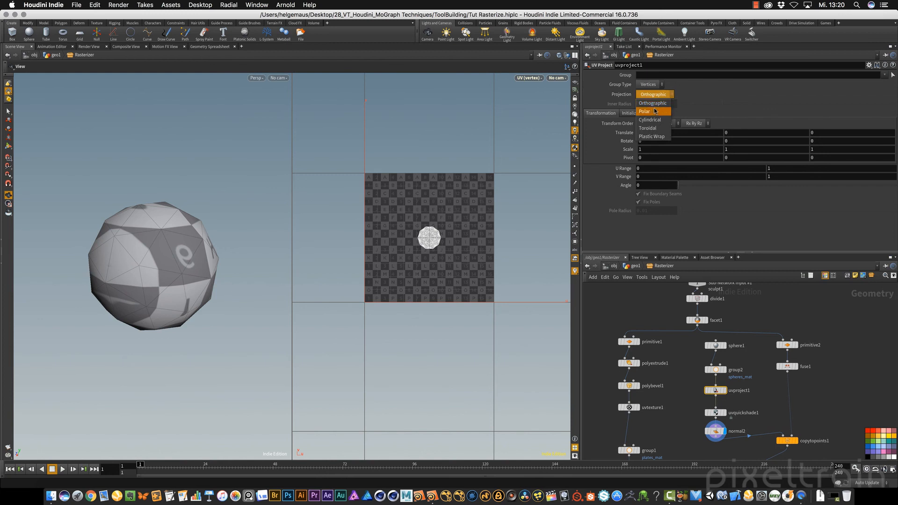
pyautogui.click(645, 111)
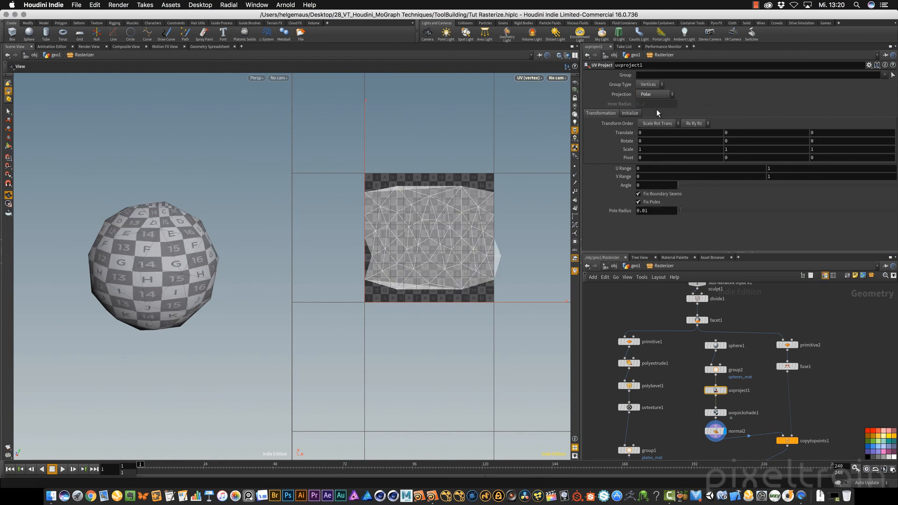
pyautogui.moveTo(729, 192)
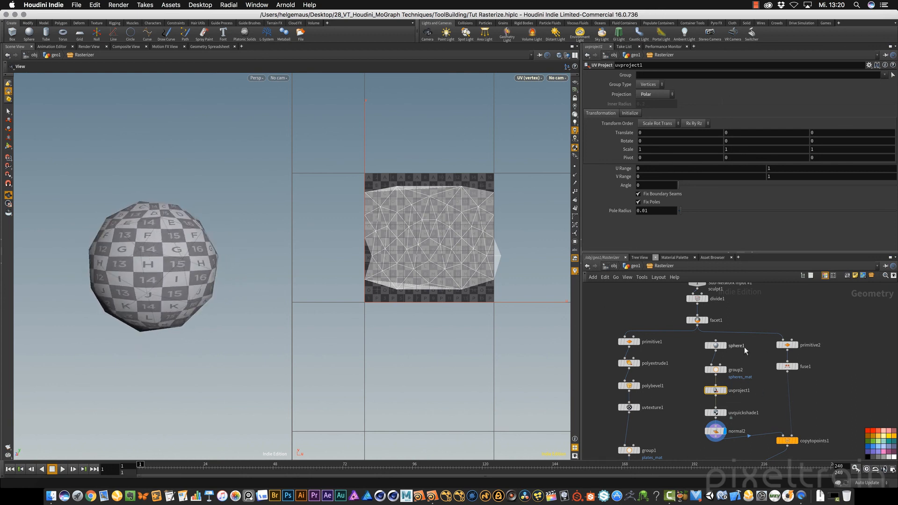
pyautogui.click(576, 56)
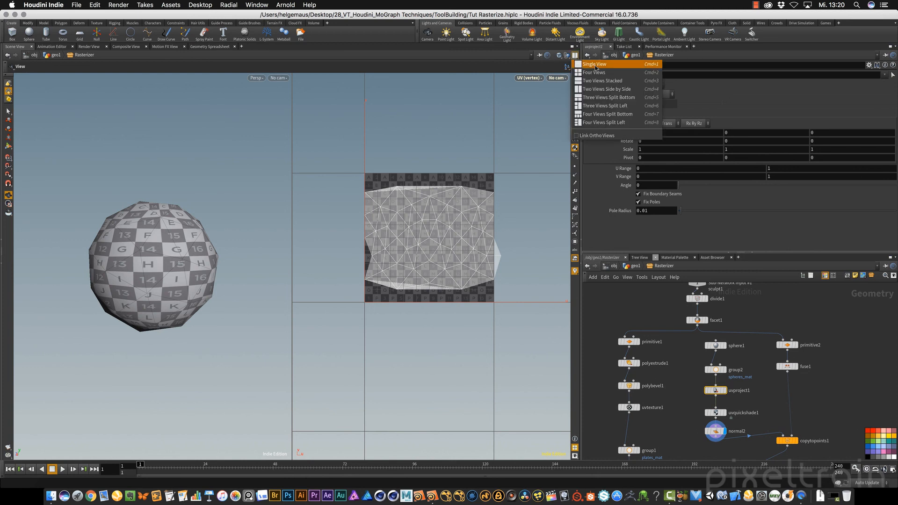
# - Switch to Single View, display OUT_Rasterize, and return up to the geo1 network
pyautogui.click(594, 63)
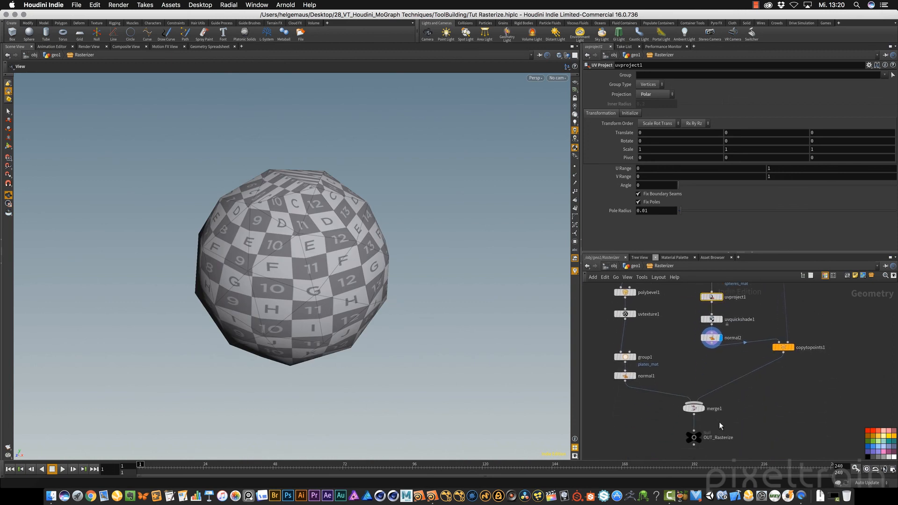
pyautogui.click(692, 437)
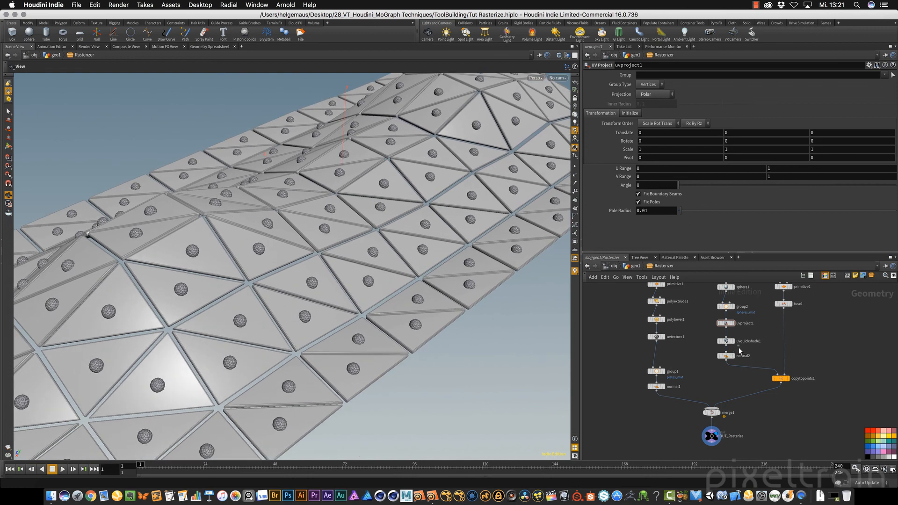
pyautogui.click(711, 436)
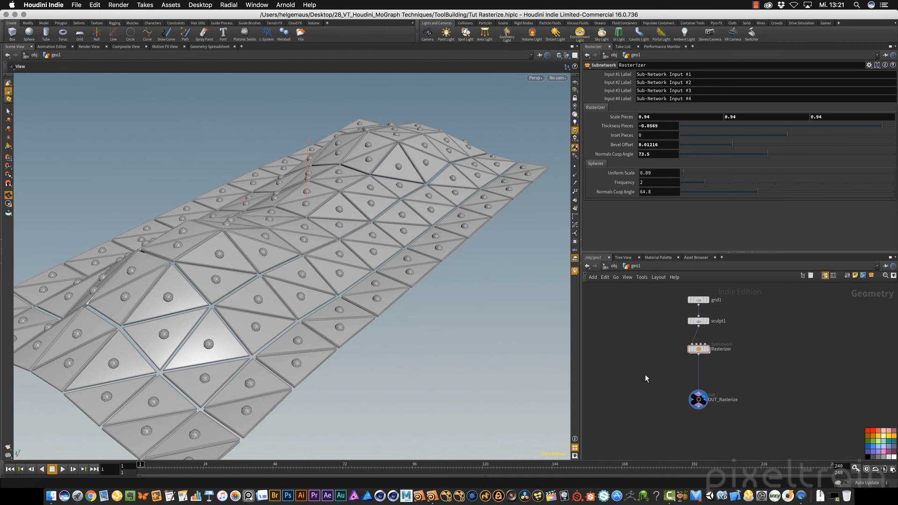
pyautogui.moveTo(698, 349)
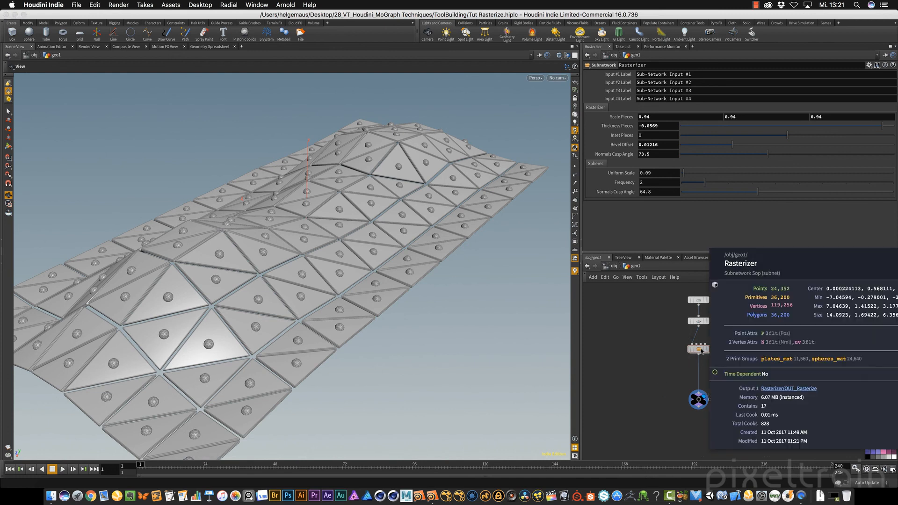